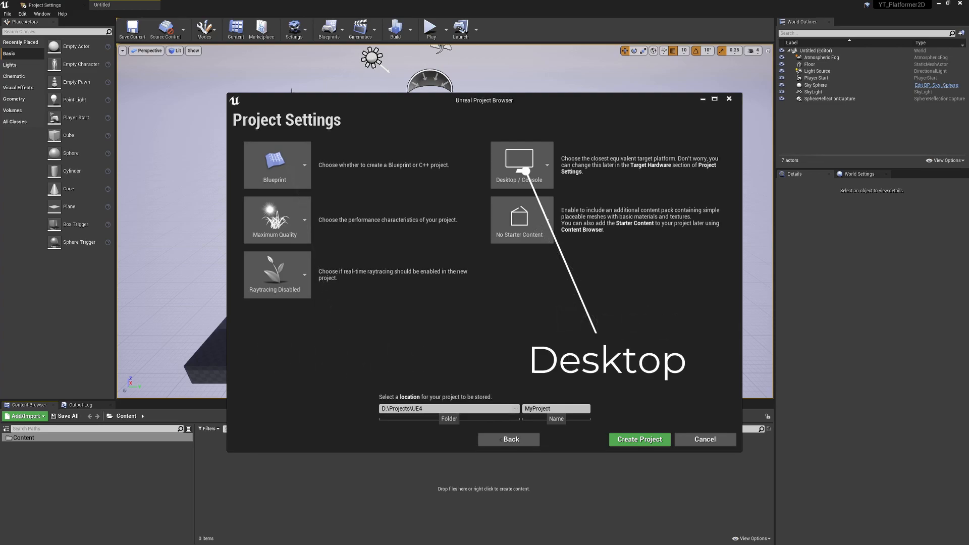
{"action": "mouse_move", "coordinate": [277, 220]}
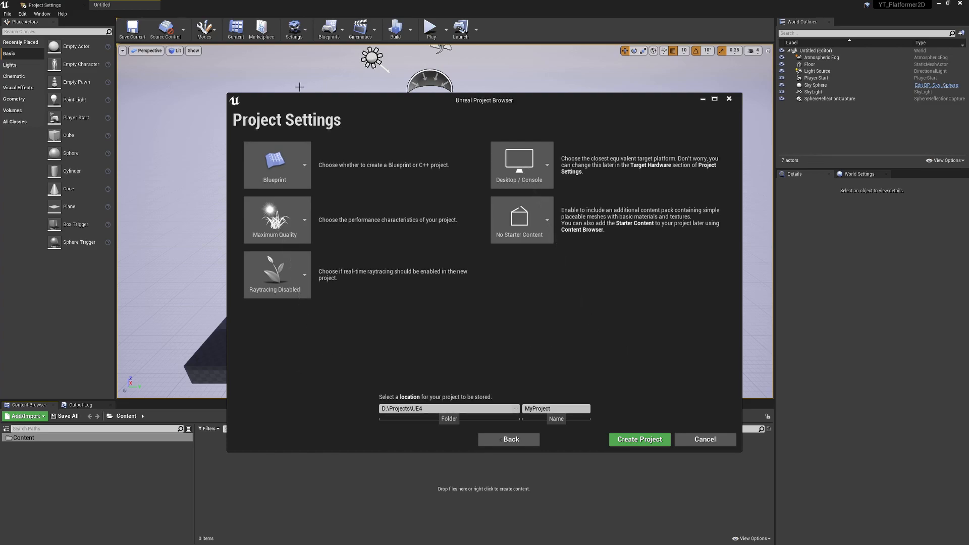
Step: Show Editor Preferences' Appearance page with the Asset Editor Open Location choices listed
{"action": "left_click", "coordinate": [639, 439]}
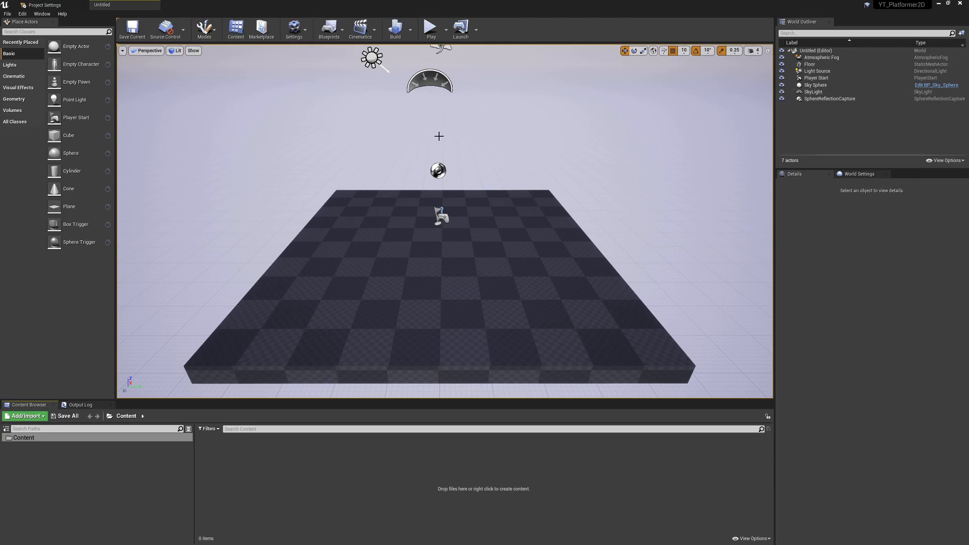
{"action": "mouse_move", "coordinate": [210, 146]}
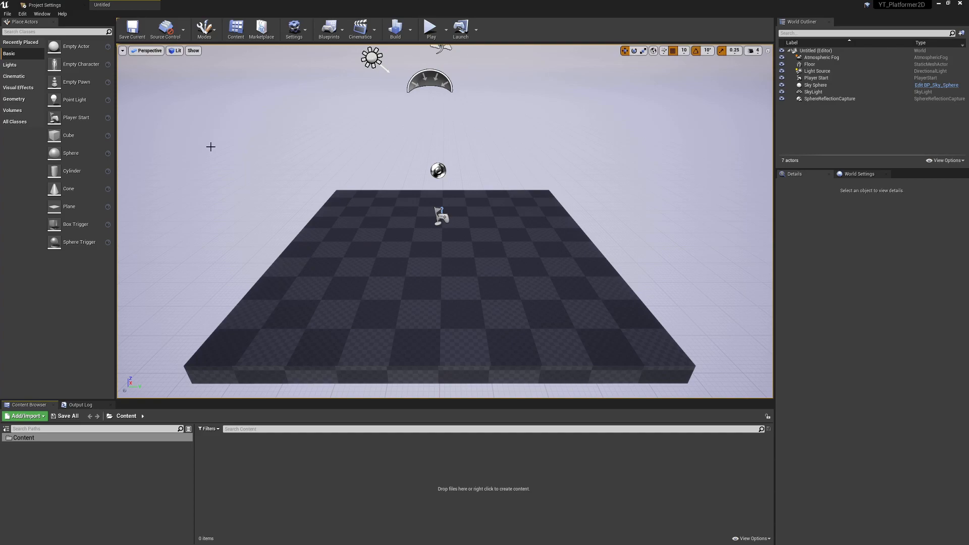
{"action": "mouse_move", "coordinate": [391, 93]}
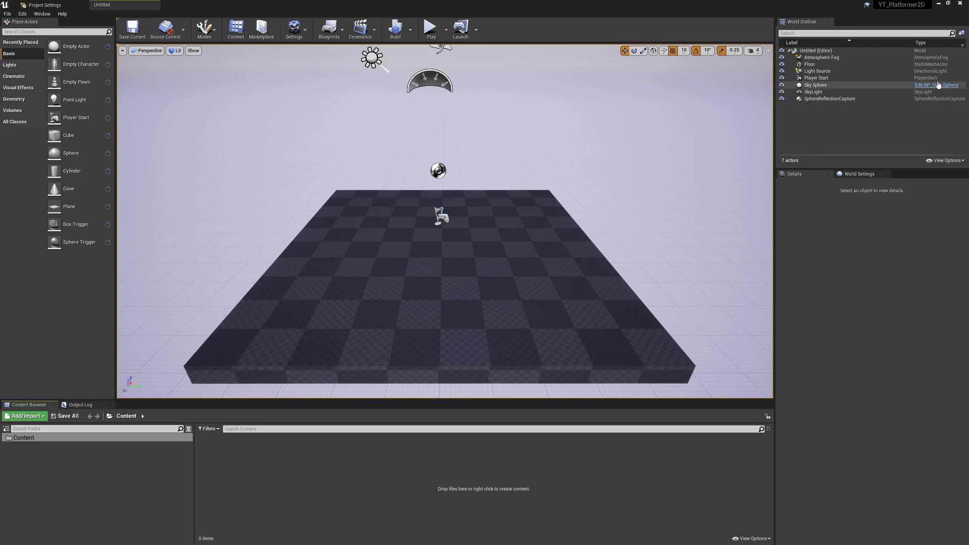
{"action": "mouse_move", "coordinate": [937, 84]}
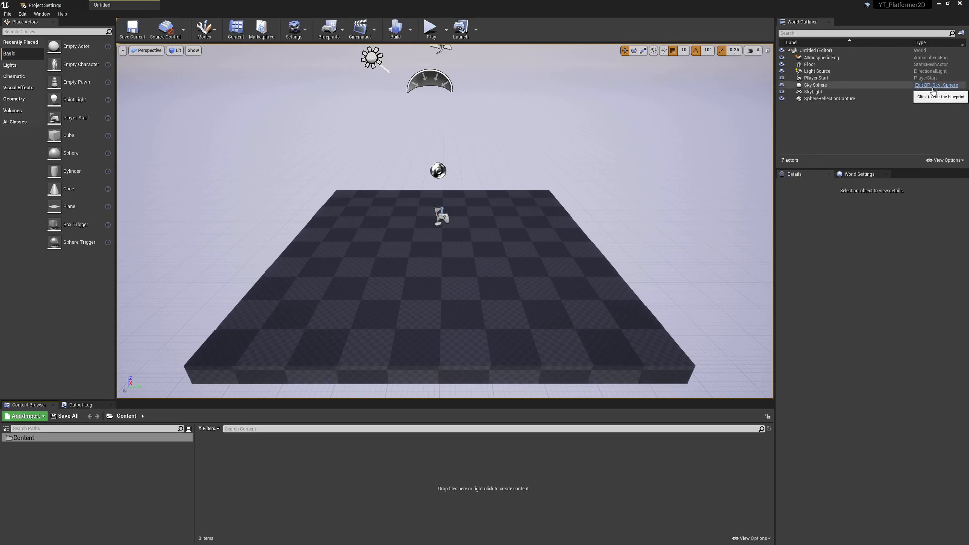
{"action": "mouse_move", "coordinate": [466, 225]}
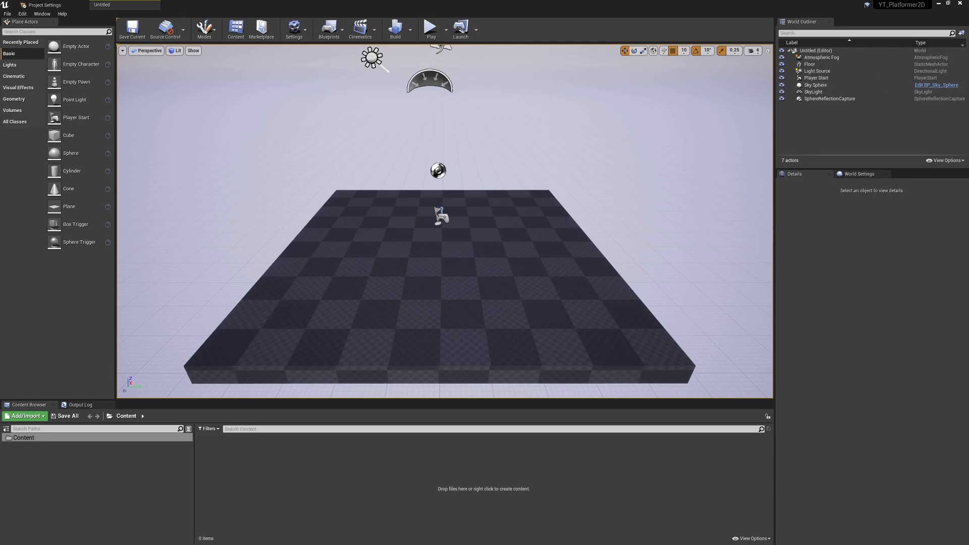
{"action": "left_click", "coordinate": [935, 85]}
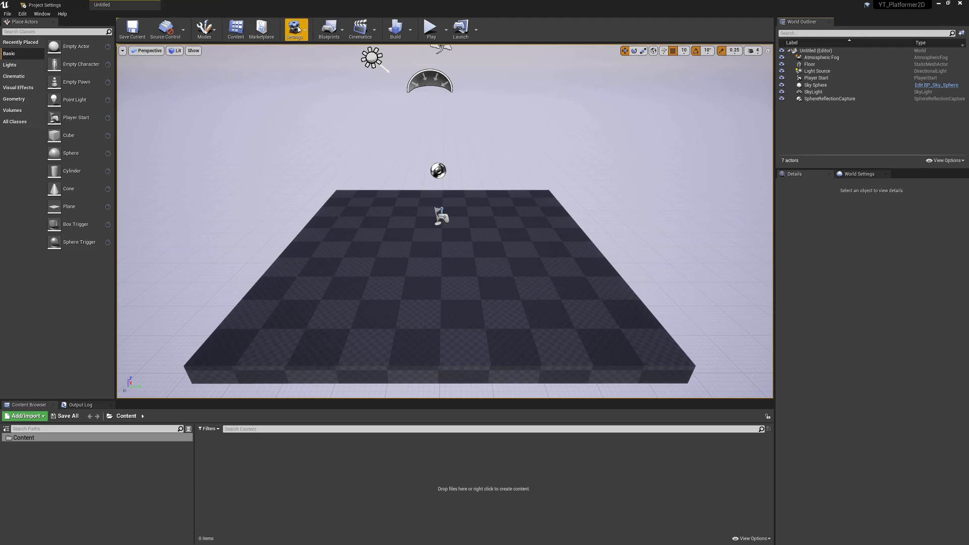
{"action": "mouse_move", "coordinate": [295, 29]}
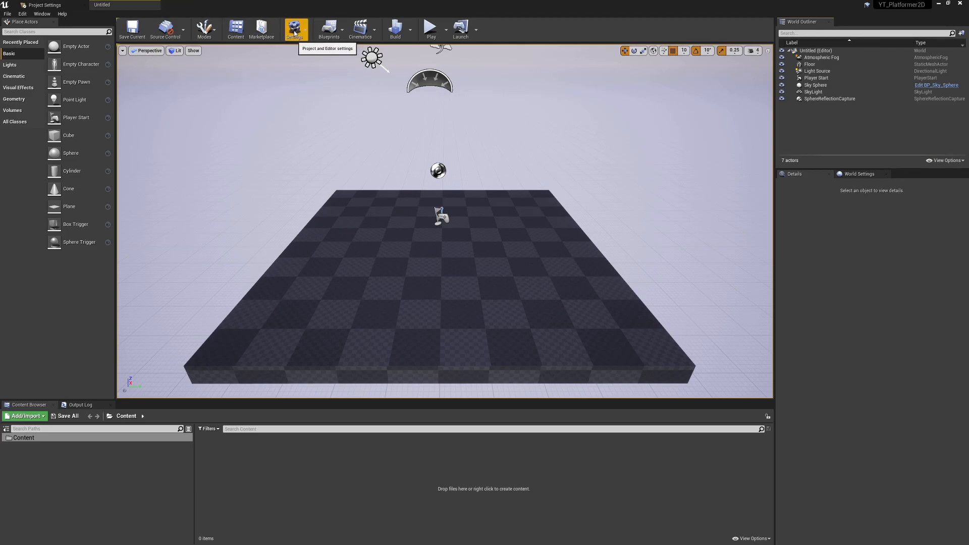
{"action": "left_click", "coordinate": [22, 13]}
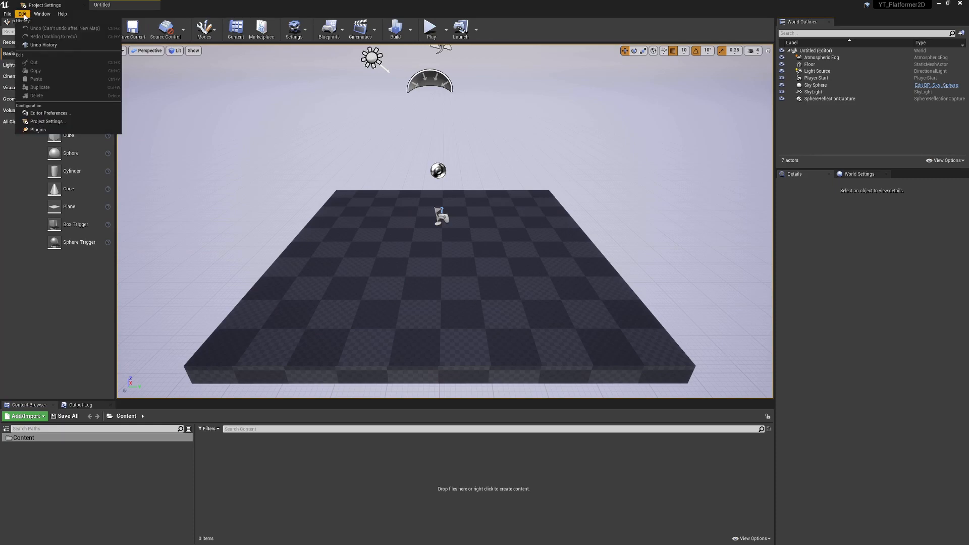
{"action": "left_click", "coordinate": [49, 113]}
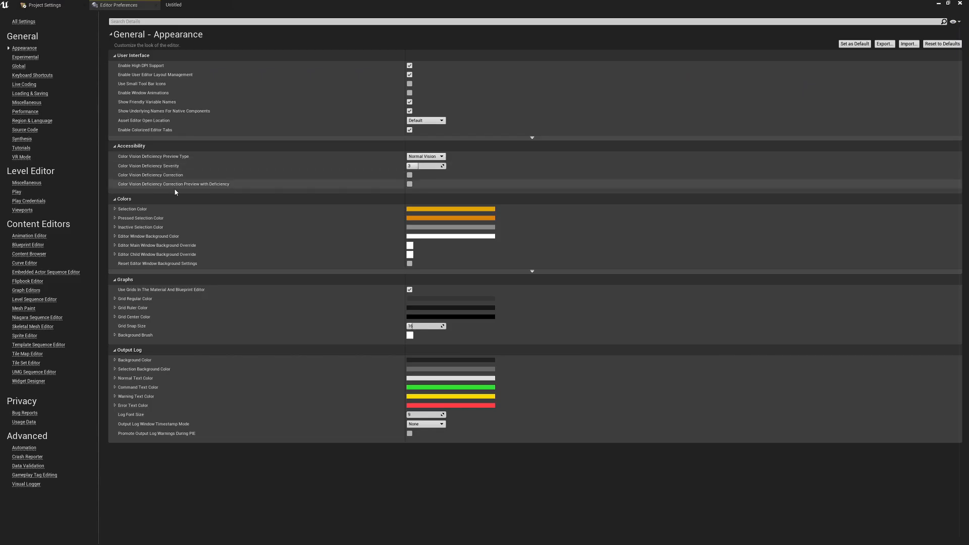
{"action": "mouse_move", "coordinate": [143, 120]}
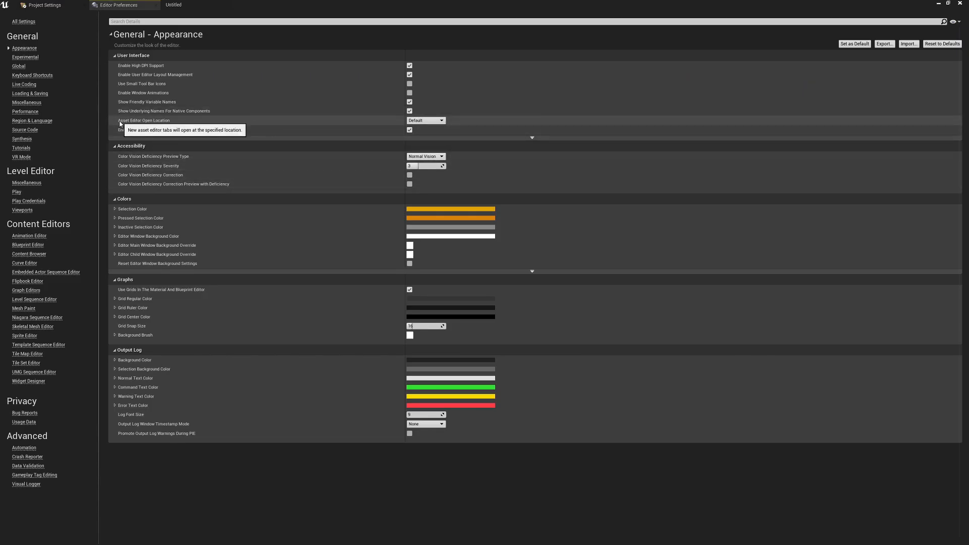
{"action": "mouse_move", "coordinate": [425, 121]}
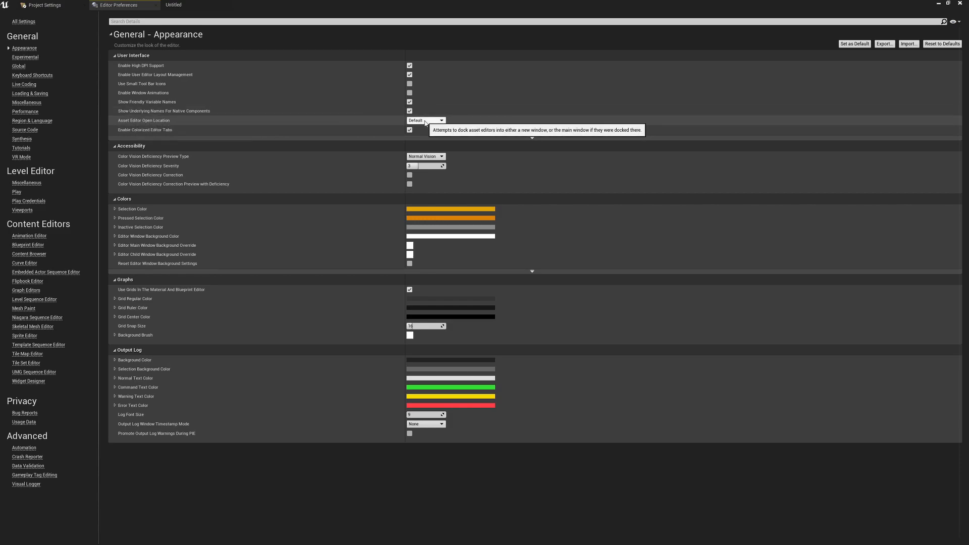
{"action": "left_click", "coordinate": [425, 120]}
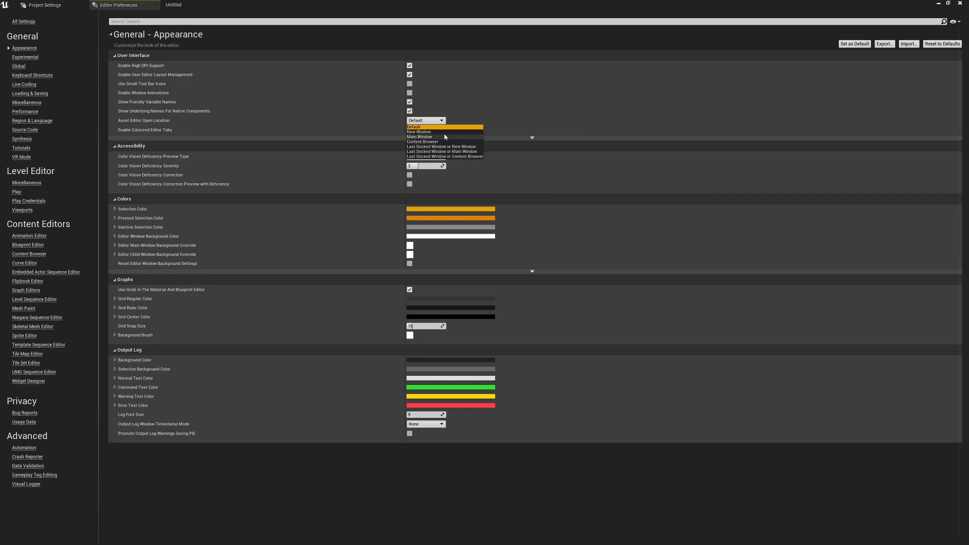
{"action": "mouse_move", "coordinate": [420, 137]}
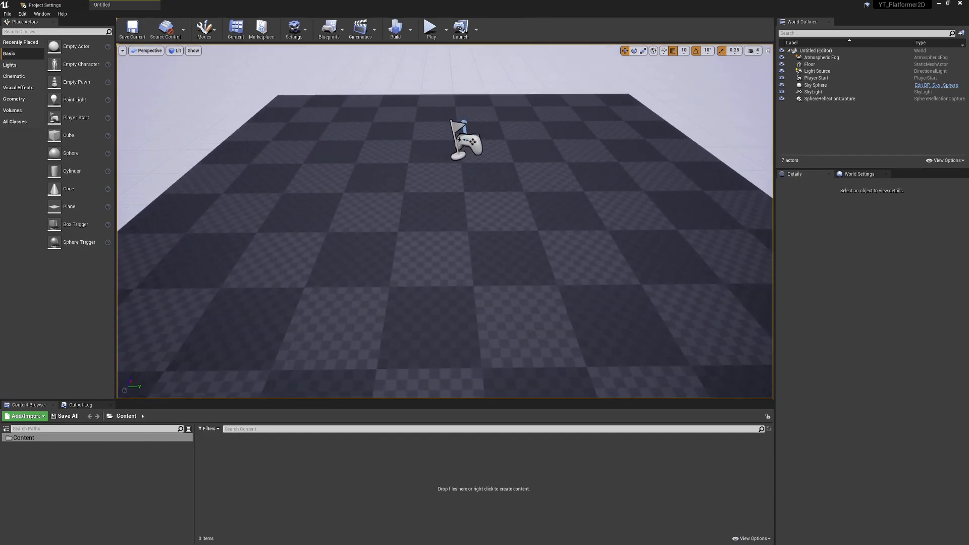
Step: Play the default level in the editor and give the running game mouse control
{"action": "left_click", "coordinate": [430, 29]}
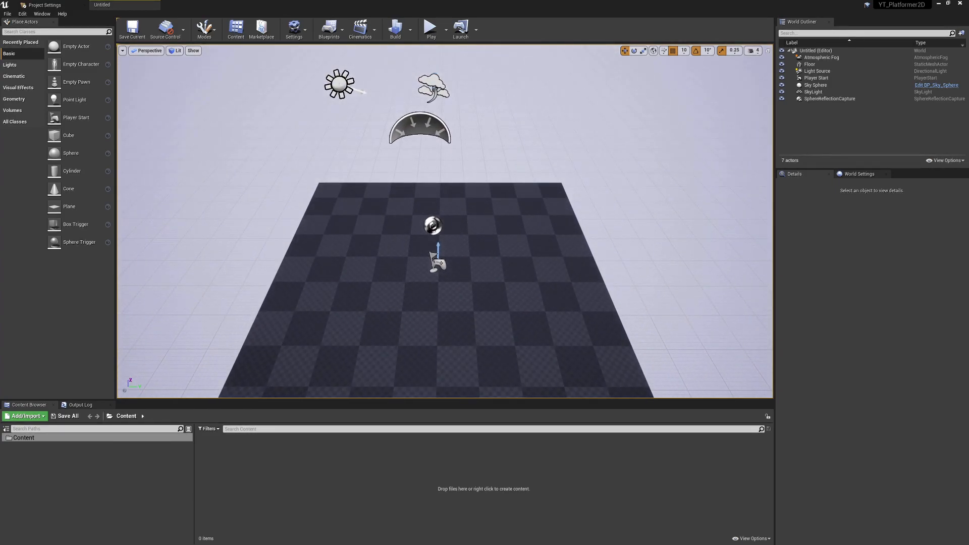
{"action": "left_click", "coordinate": [431, 26]}
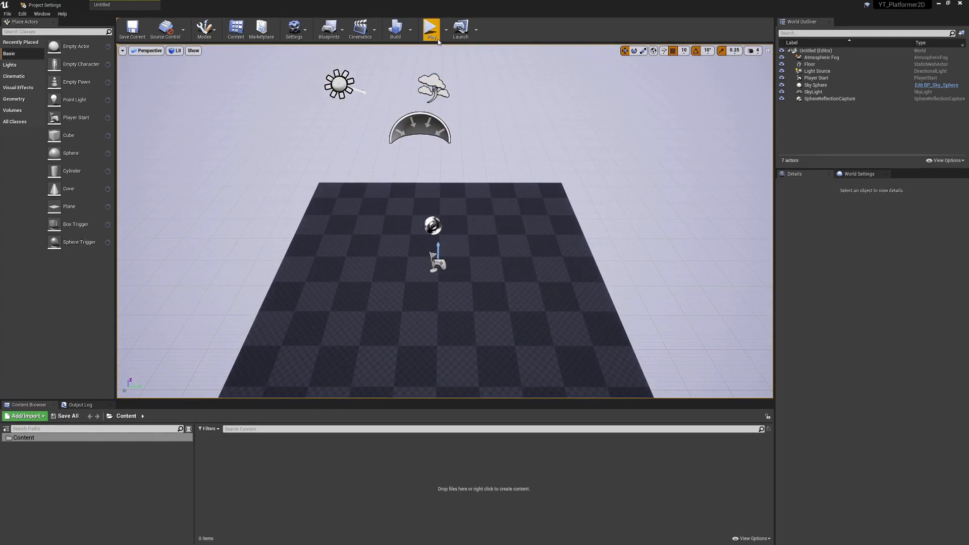
{"action": "left_click", "coordinate": [431, 29]}
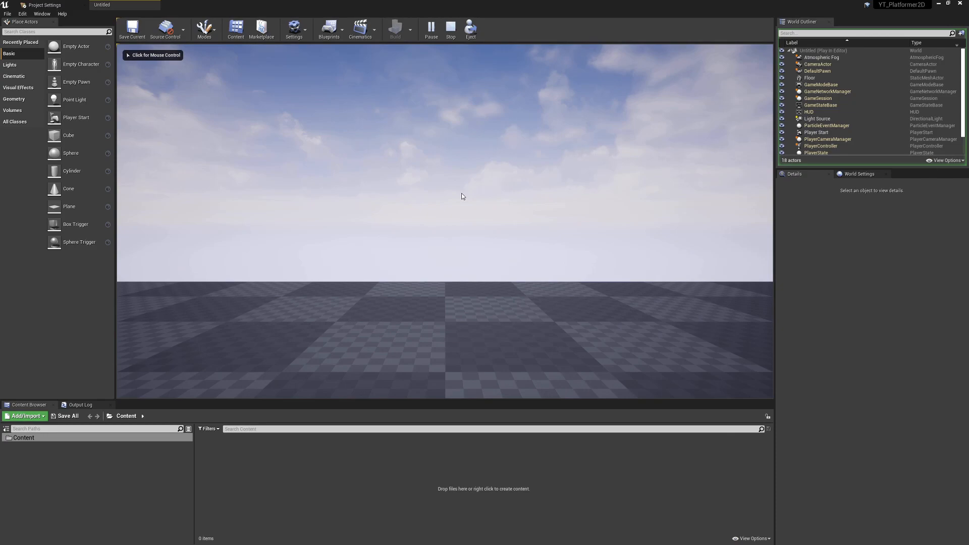
{"action": "left_click", "coordinate": [451, 26]}
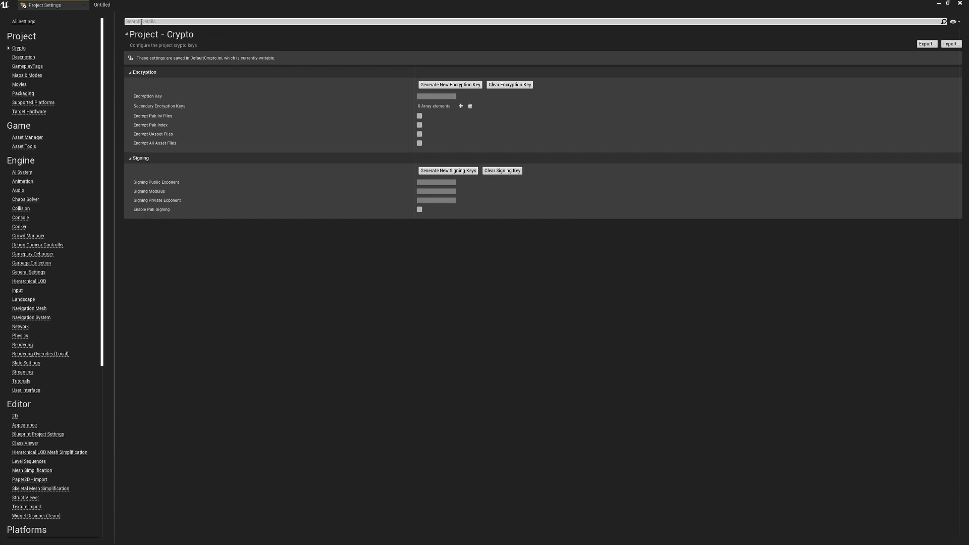
Step: Filter Project Settings by 'auto' to reach Rendering's auto exposure options
{"action": "type", "text": "autoe"}
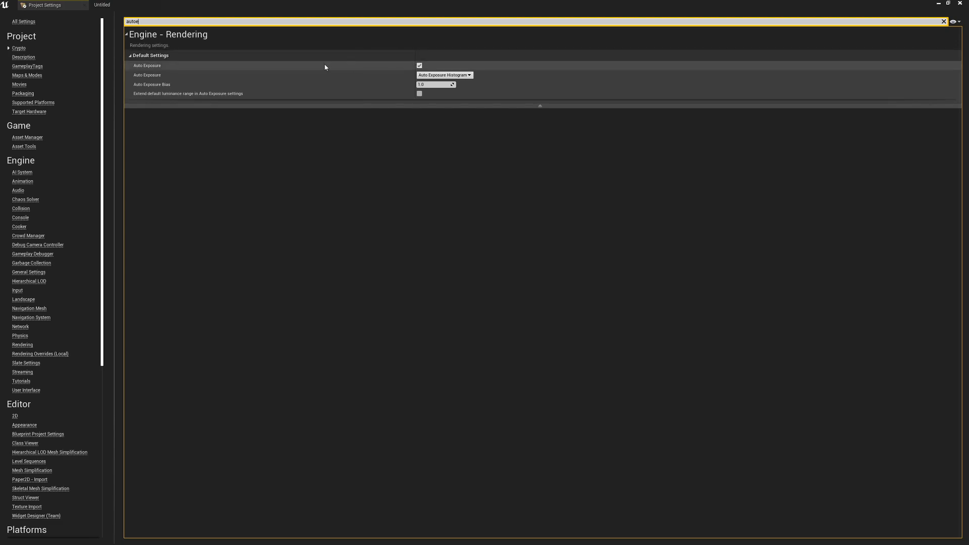
{"action": "mouse_move", "coordinate": [409, 64]}
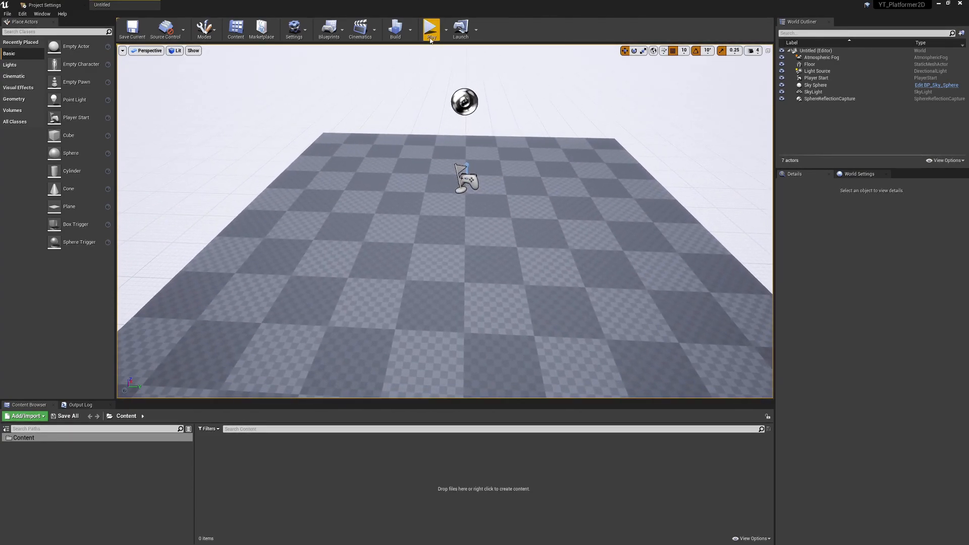
{"action": "left_click", "coordinate": [431, 29]}
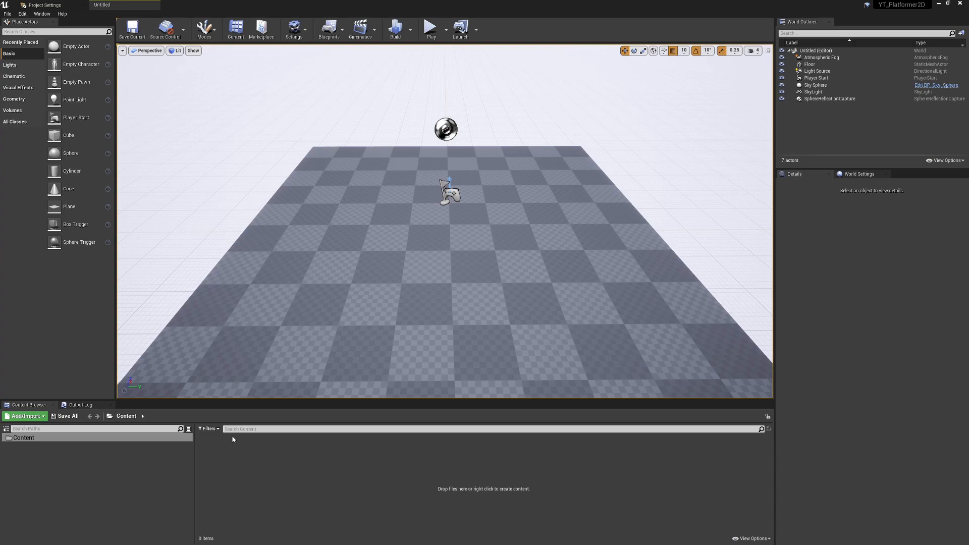
{"action": "mouse_move", "coordinate": [161, 426]}
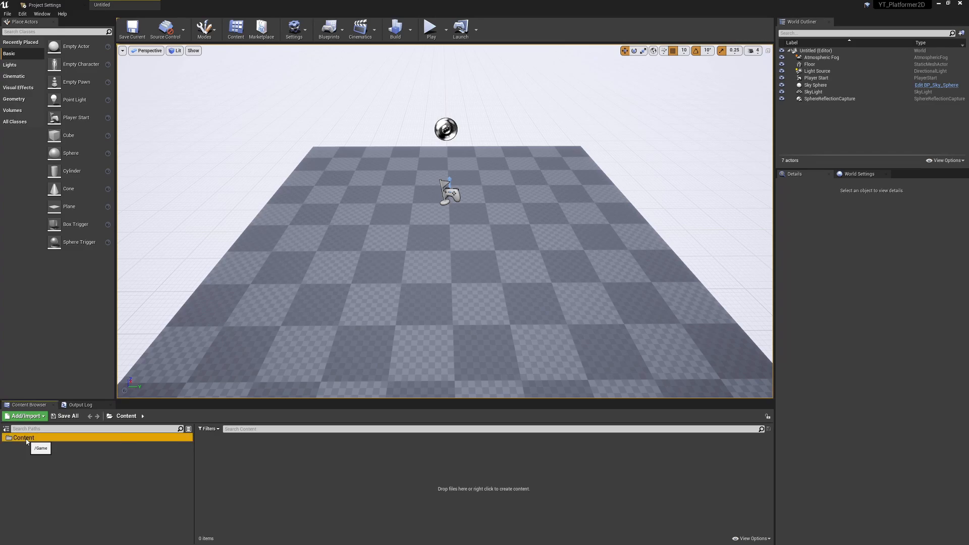
Step: Create an Assets folder in Content holding Flipbooks, Sprites, Textures and TilesAssets
{"action": "right_click", "coordinate": [23, 438]}
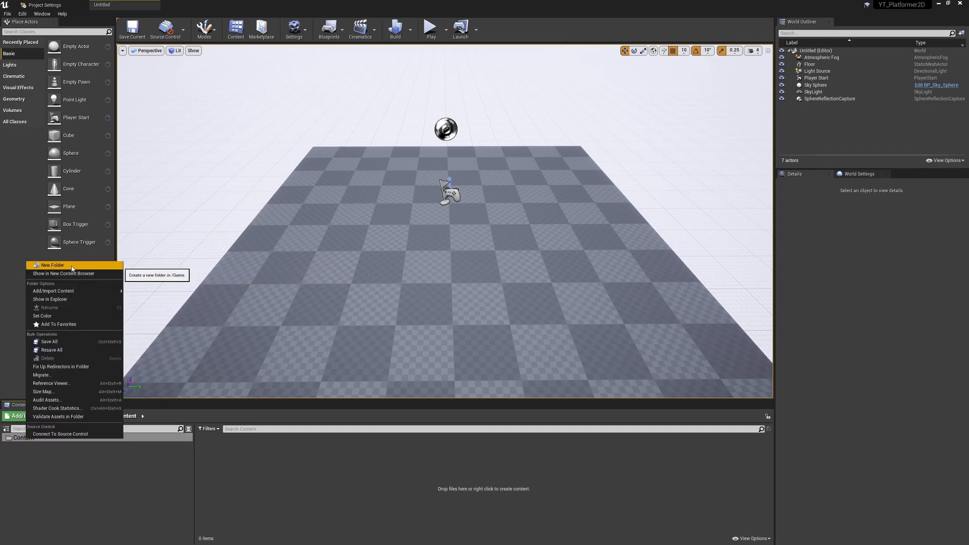
{"action": "left_click", "coordinate": [52, 266]}
{"action": "type", "text": "Assets"}
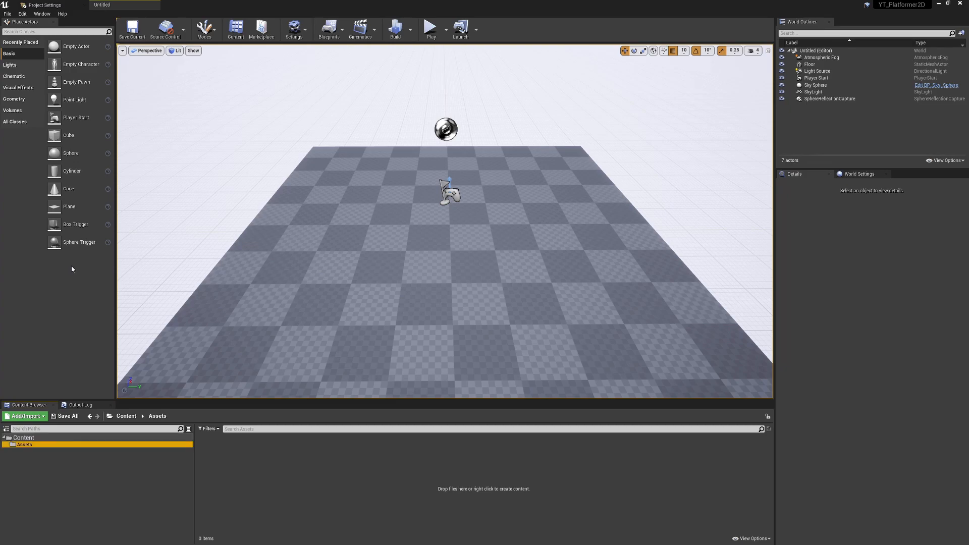
{"action": "mouse_move", "coordinate": [101, 414]}
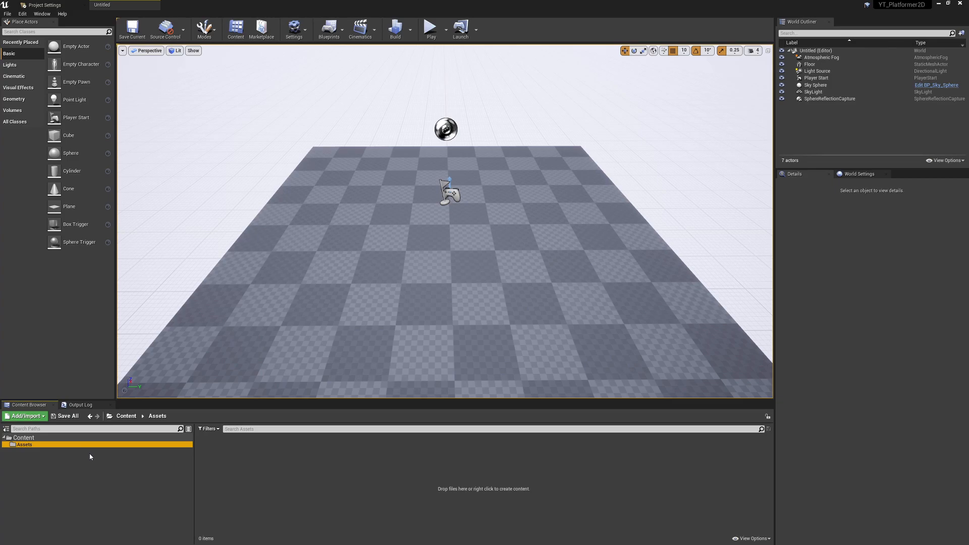
{"action": "mouse_move", "coordinate": [67, 449]}
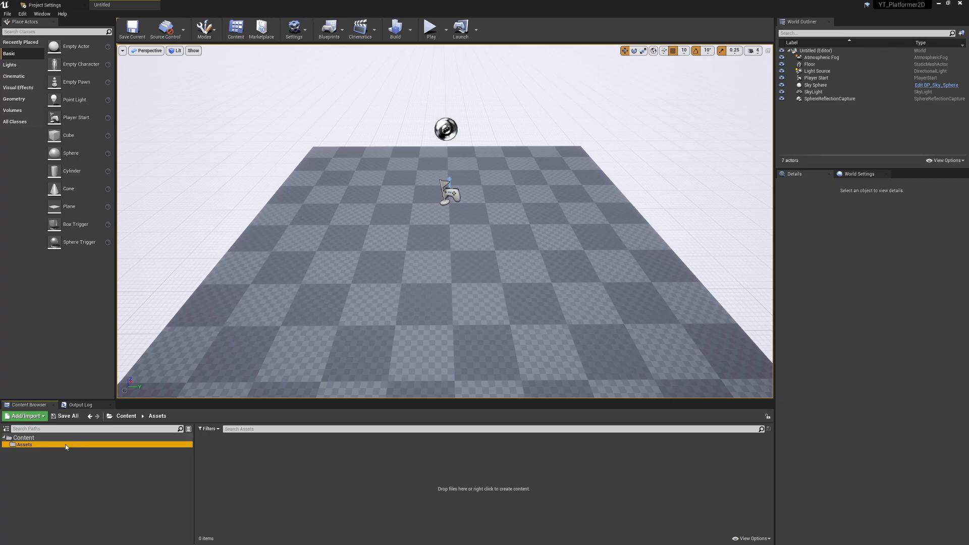
{"action": "mouse_move", "coordinate": [99, 451]}
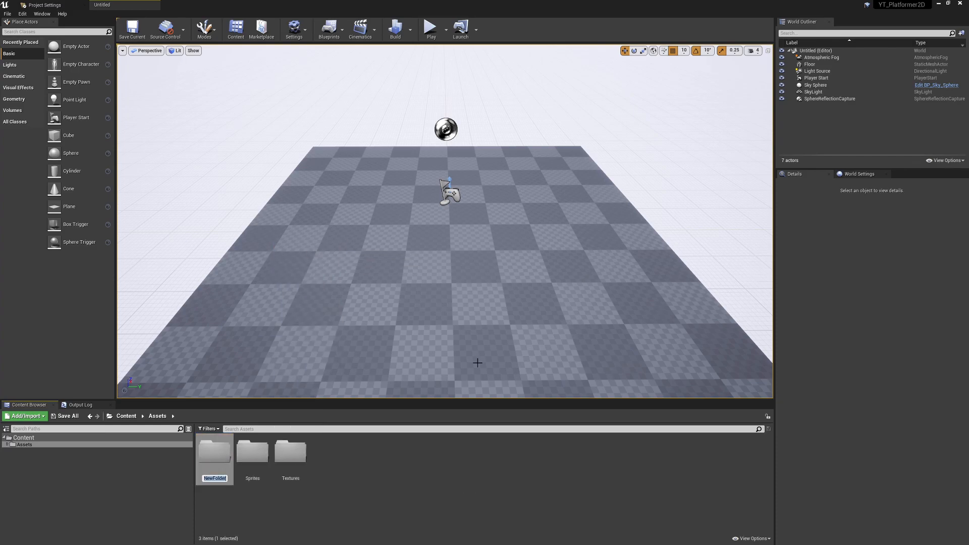
{"action": "type", "text": "TilesAssets"}
{"action": "type", "text": "Flip"}
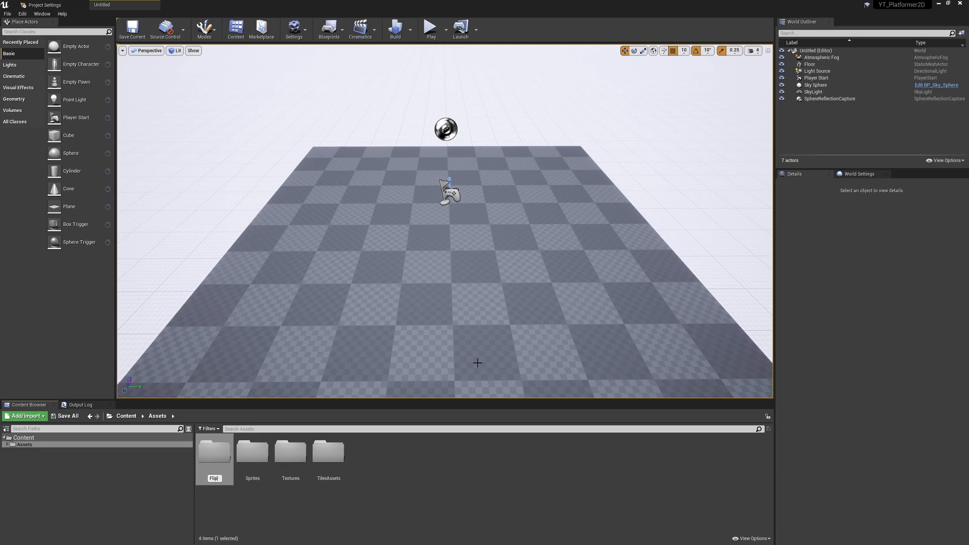
{"action": "left_click", "coordinate": [214, 451]}
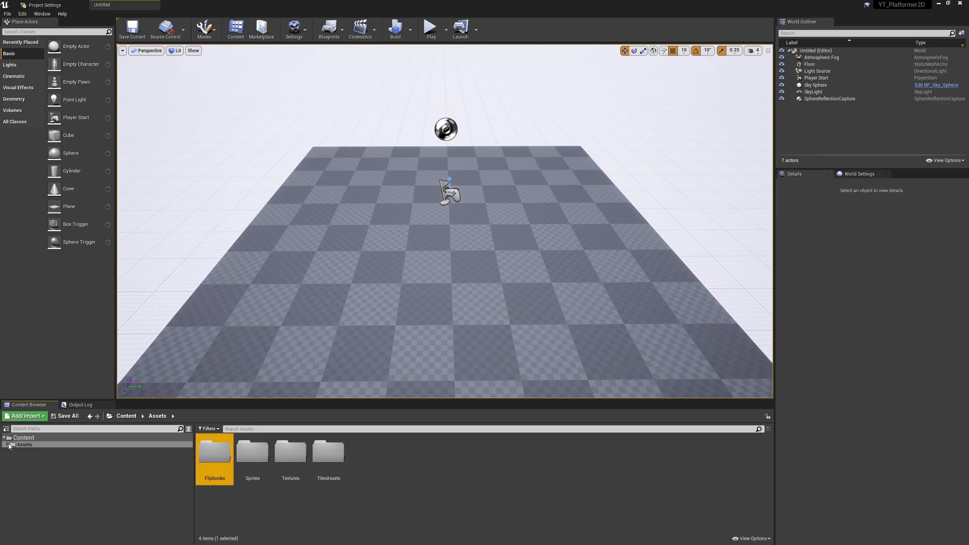
{"action": "left_click", "coordinate": [10, 444]}
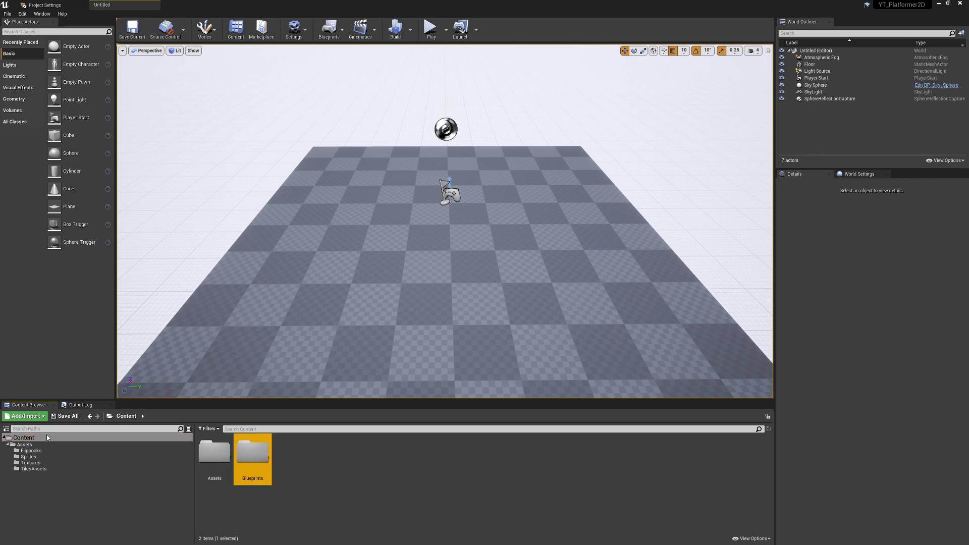
Step: Save the current level as Main inside the new Maps folder
{"action": "left_click", "coordinate": [24, 437]}
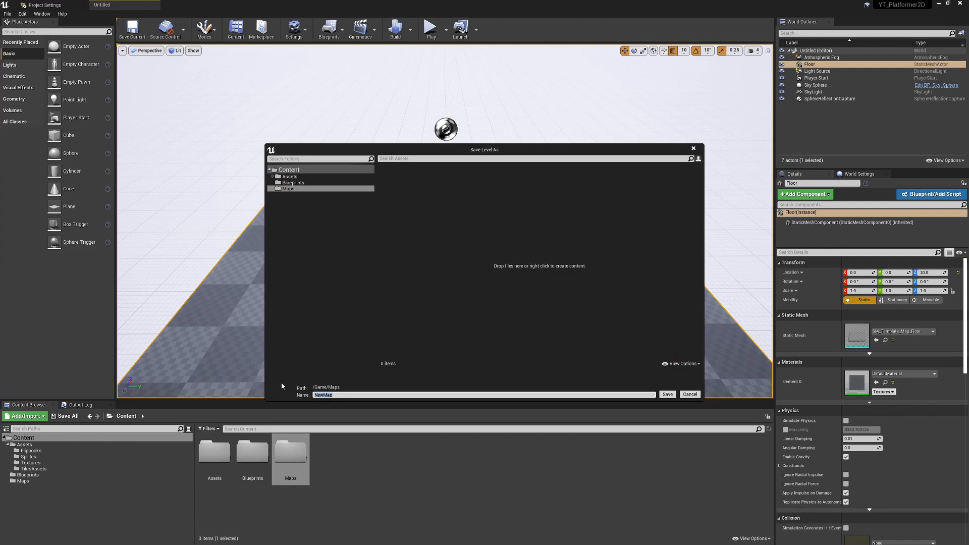
{"action": "type", "text": "Main"}
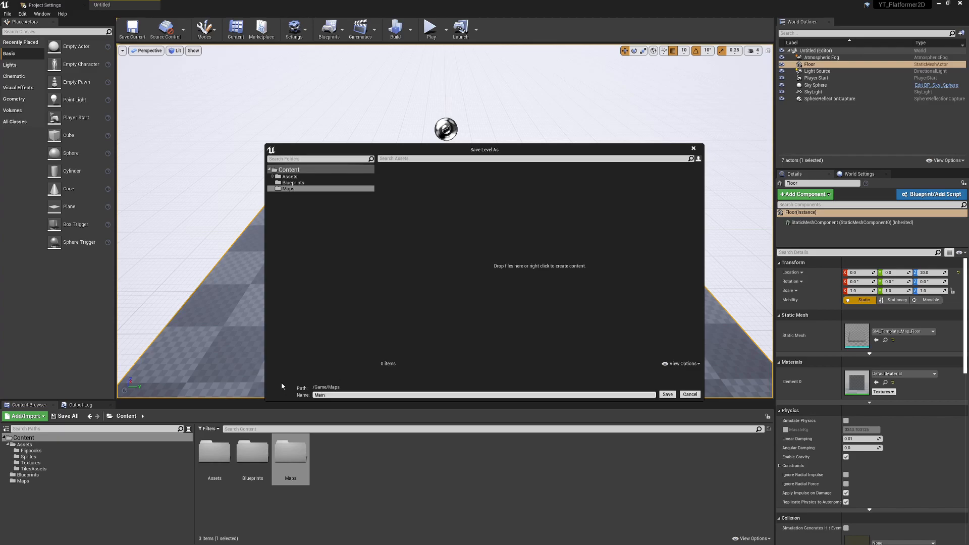
{"action": "left_click", "coordinate": [668, 394]}
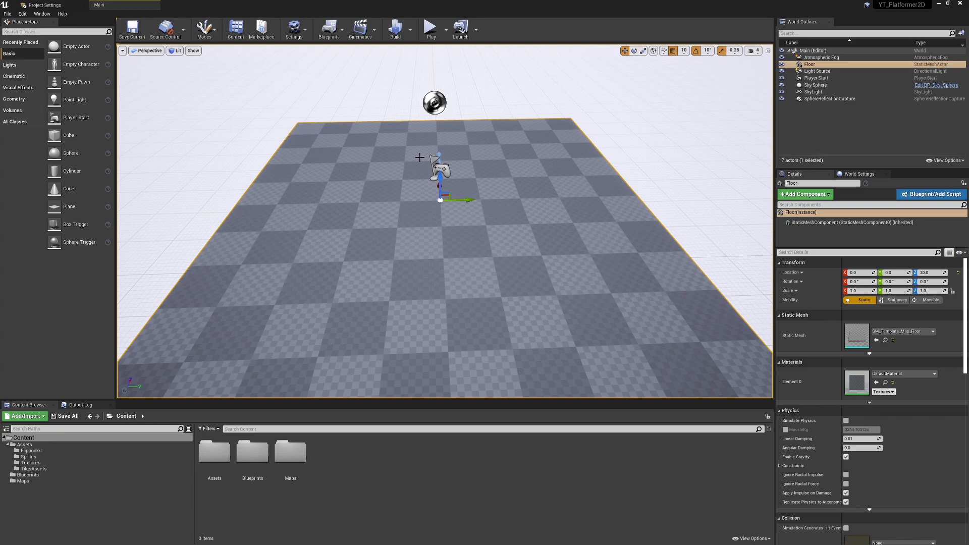
{"action": "mouse_move", "coordinate": [430, 172]}
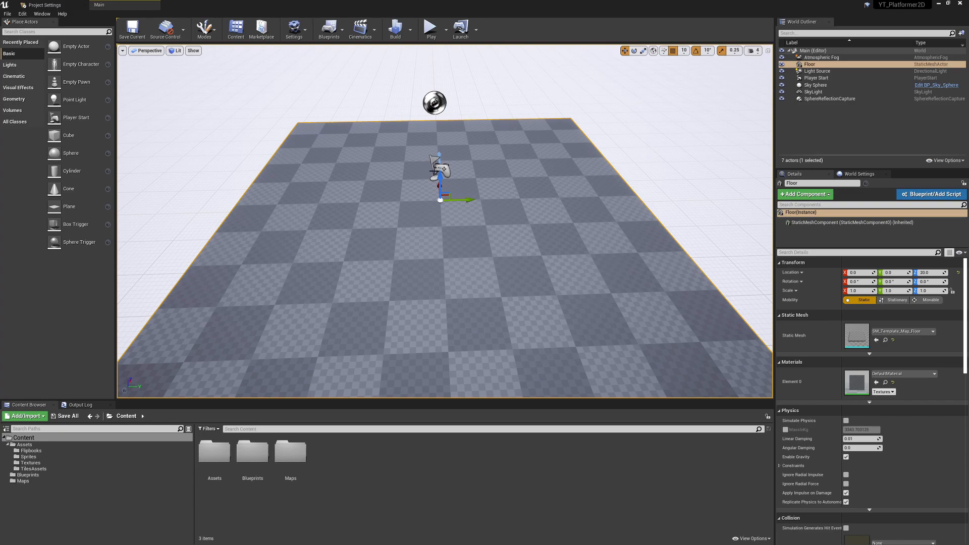
{"action": "mouse_move", "coordinate": [436, 271]}
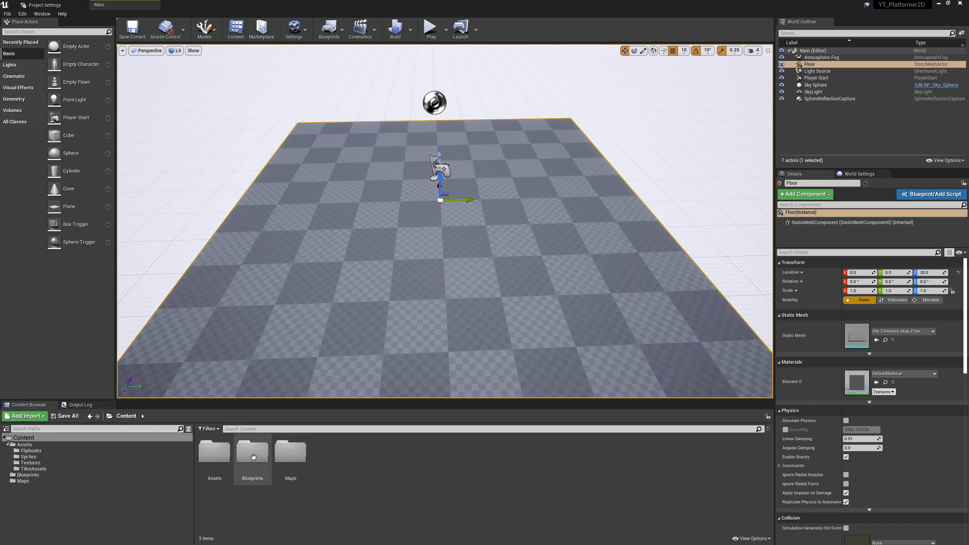
Step: Enter the empty Blueprints folder to hold the new game mode blueprint
{"action": "double_click", "coordinate": [253, 451]}
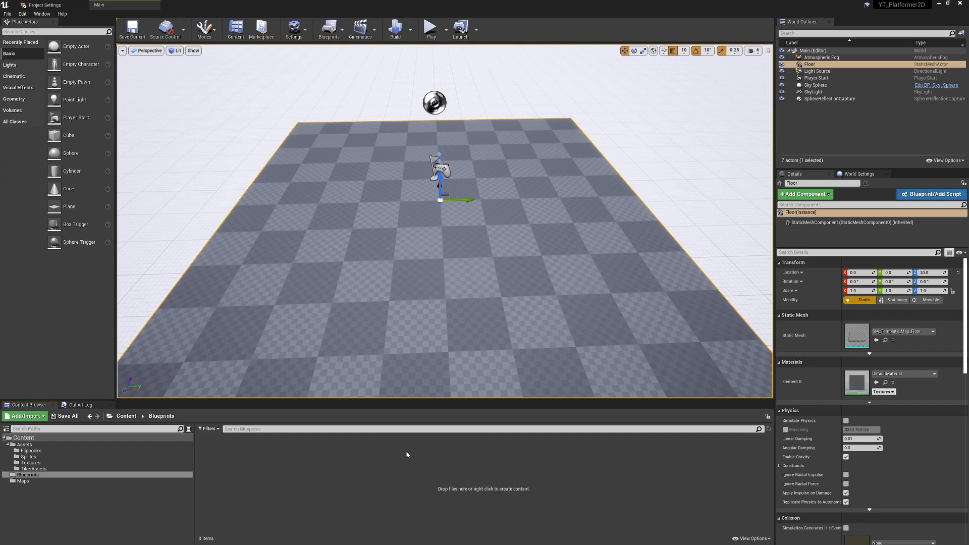
{"action": "mouse_move", "coordinate": [292, 478]}
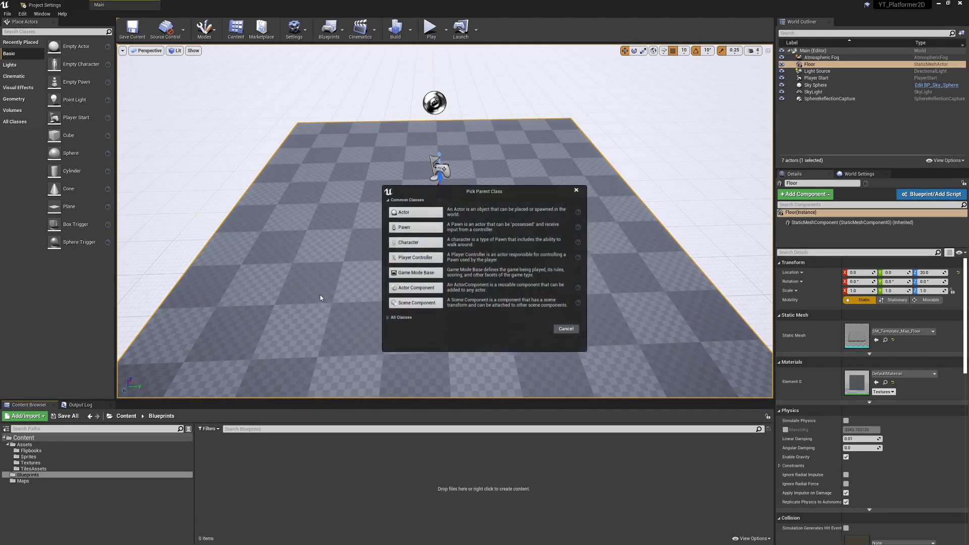
{"action": "mouse_move", "coordinate": [413, 273]}
{"action": "type", "text": "BP_GameModeBase"}
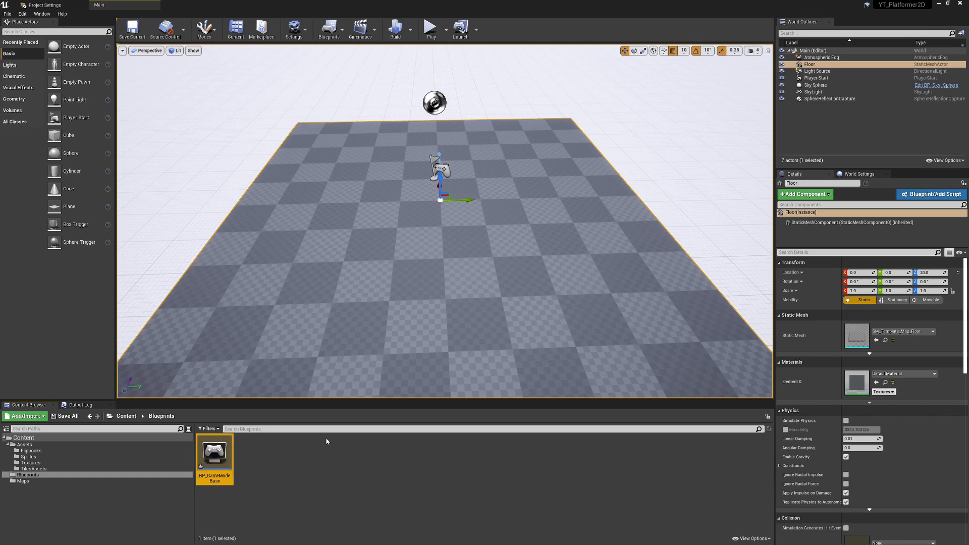
{"action": "mouse_move", "coordinate": [352, 262]}
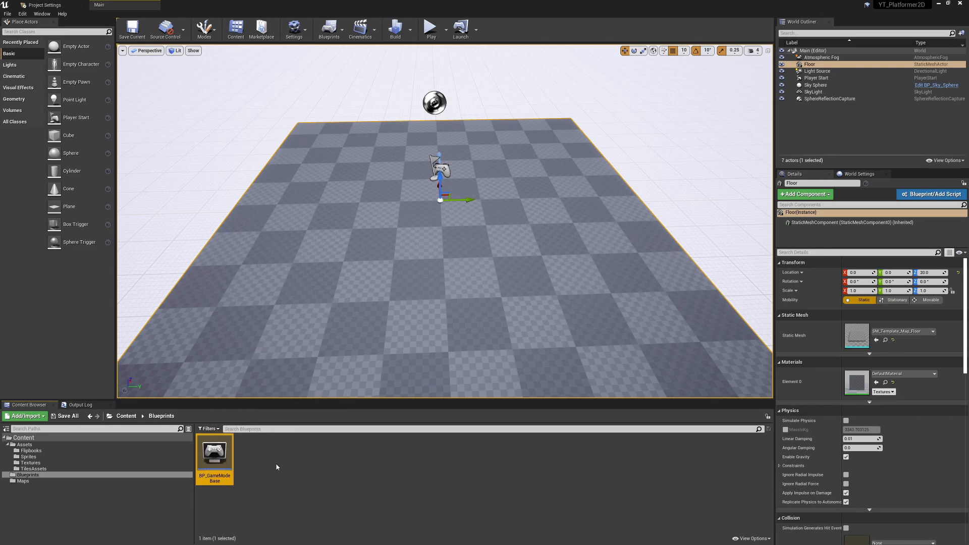
{"action": "mouse_move", "coordinate": [254, 477]}
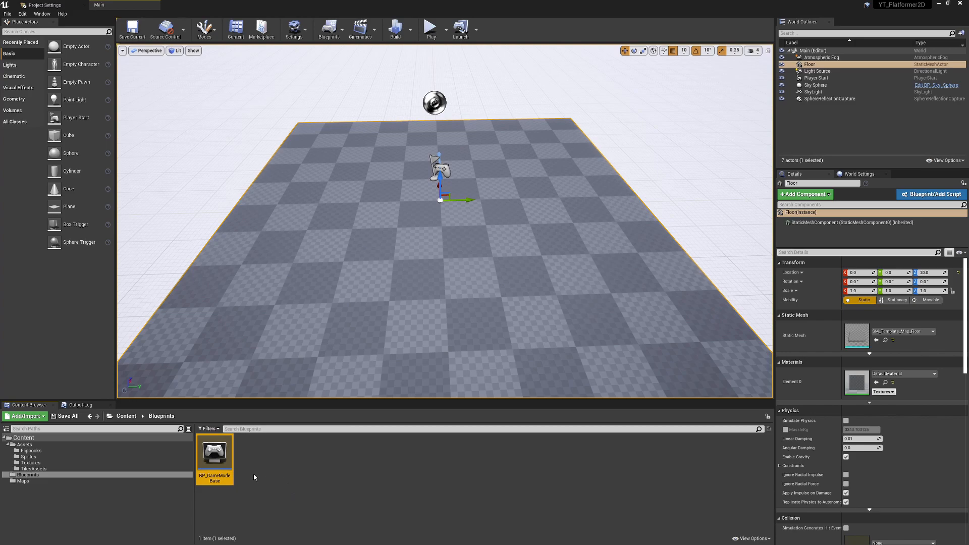
{"action": "mouse_move", "coordinate": [263, 491]}
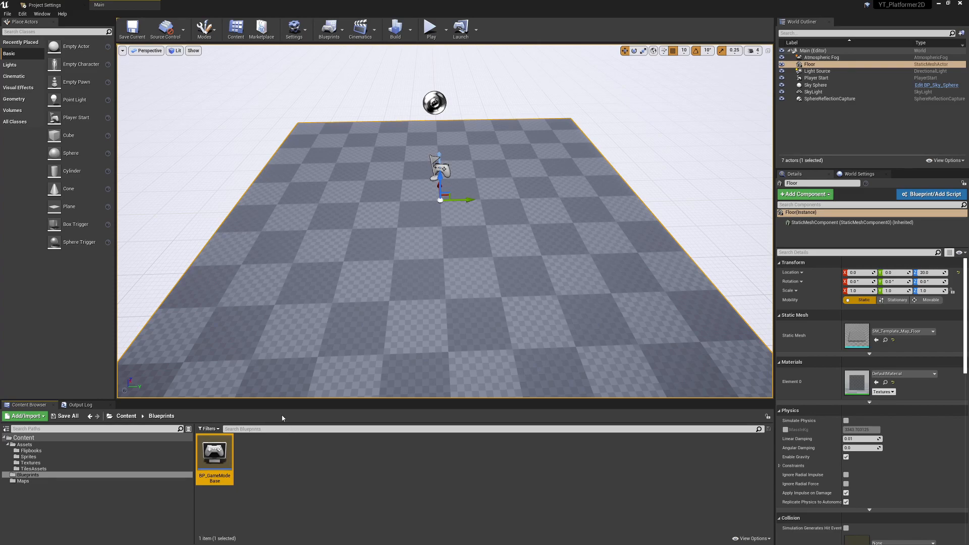
{"action": "mouse_move", "coordinate": [210, 460]}
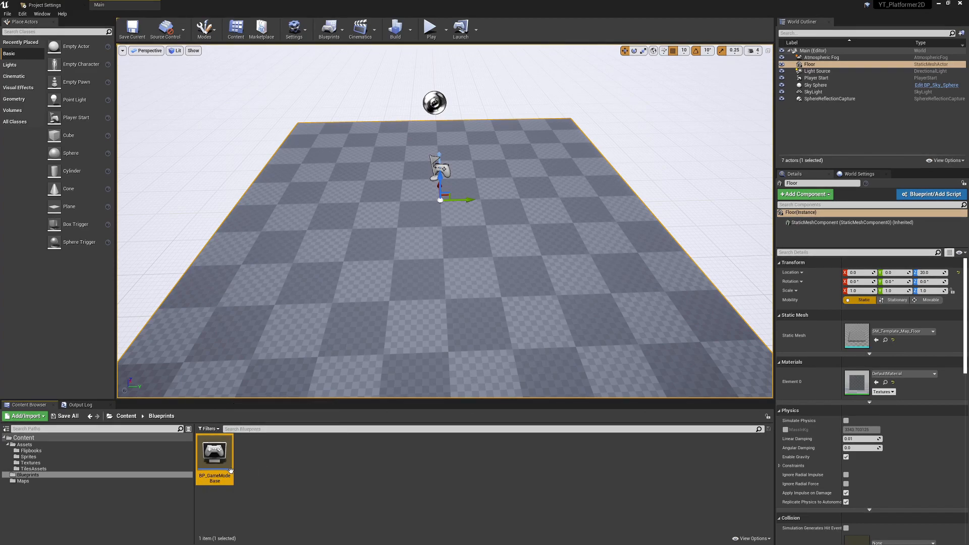
{"action": "mouse_move", "coordinate": [216, 469]}
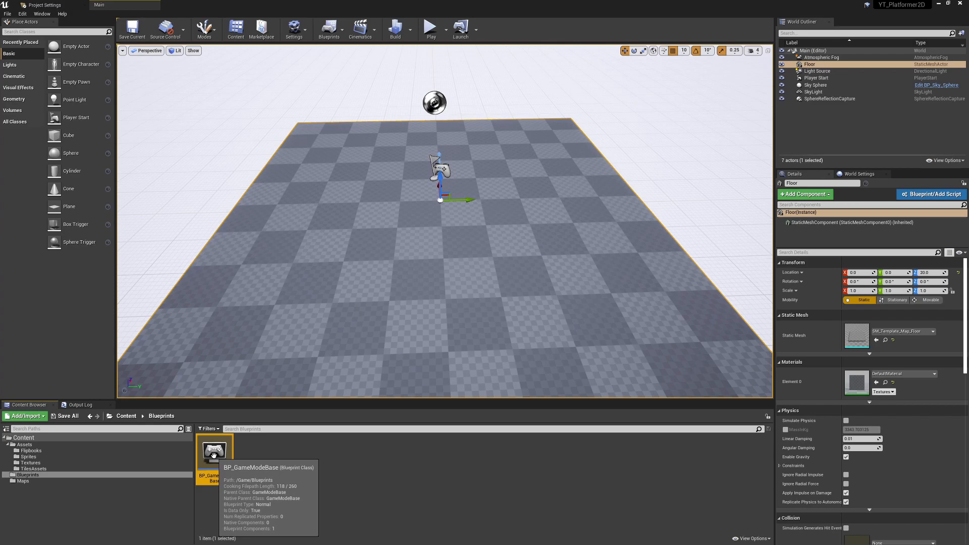
Step: Review BP_GameModeBase's Default Pawn Class choices, return to Main and begin another blueprint
{"action": "double_click", "coordinate": [214, 451]}
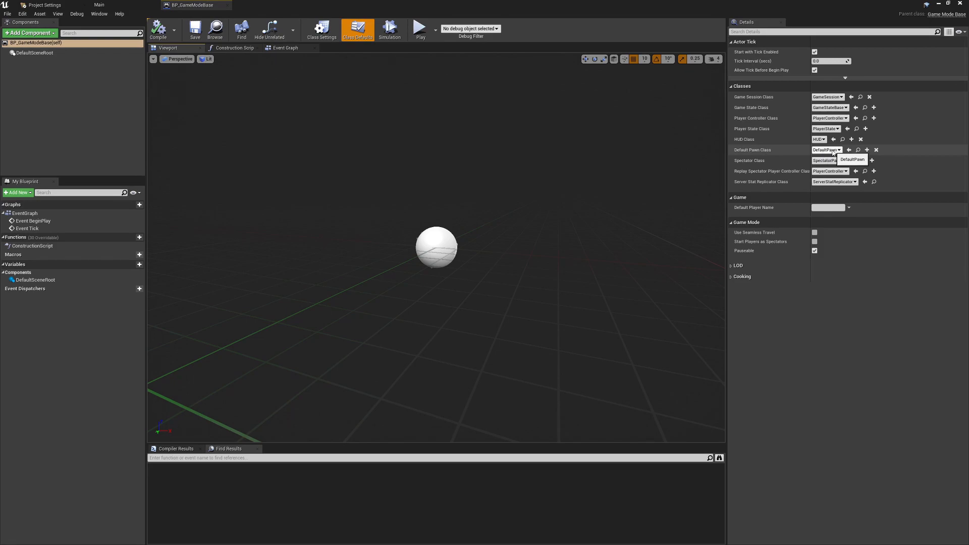
{"action": "left_click", "coordinate": [839, 150]}
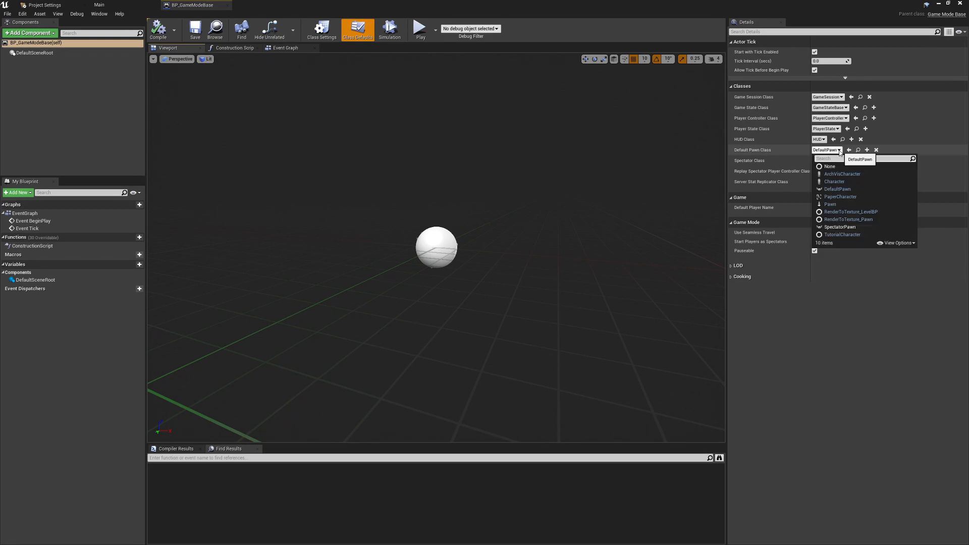
{"action": "left_click", "coordinate": [99, 5]}
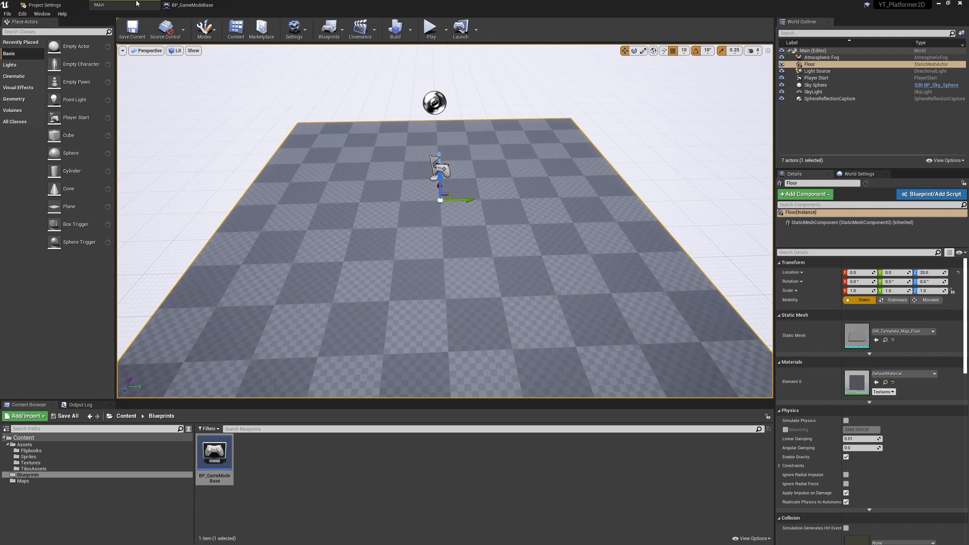
{"action": "left_click", "coordinate": [214, 451]}
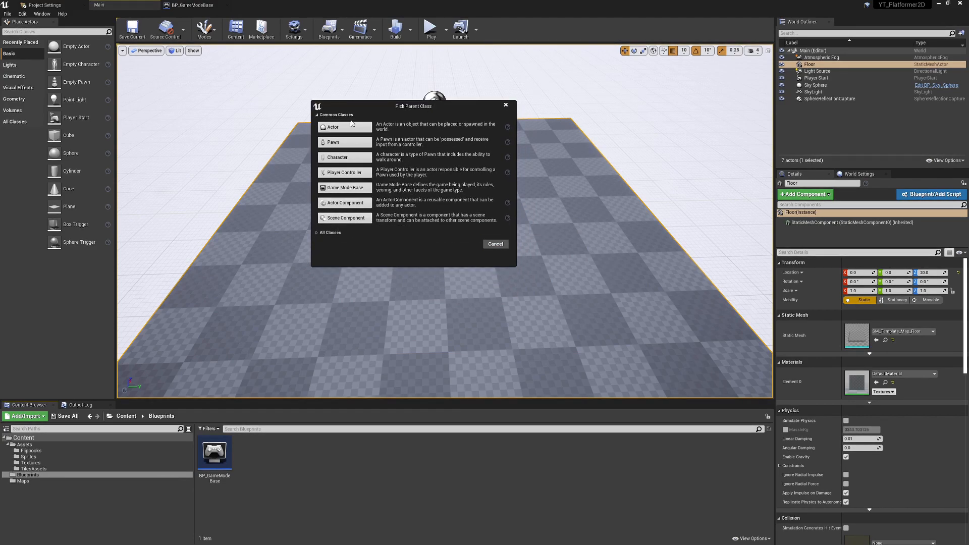
{"action": "mouse_move", "coordinate": [394, 154]}
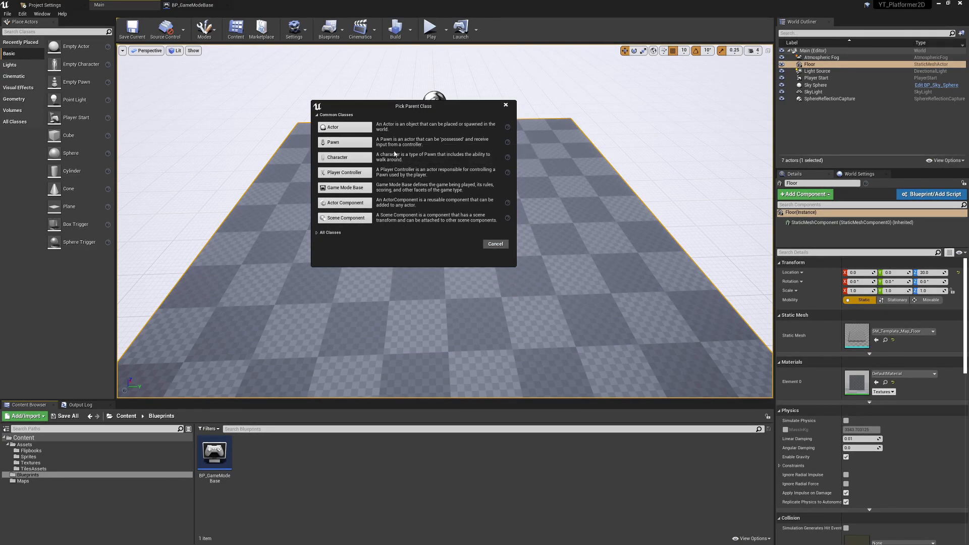
{"action": "mouse_move", "coordinate": [337, 158]}
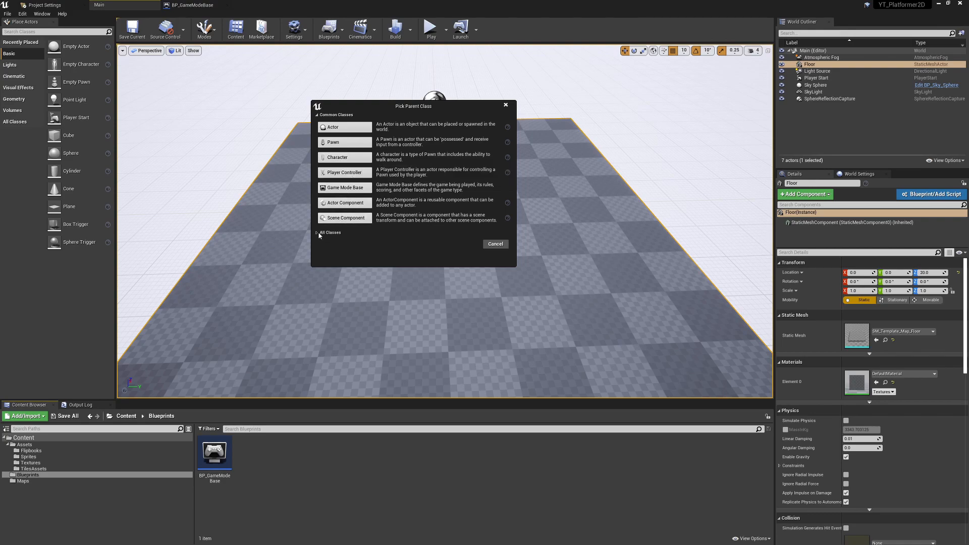
Step: Choose PaperCharacter from All Classes as the new blueprint's parent class
{"action": "left_click", "coordinate": [329, 232]}
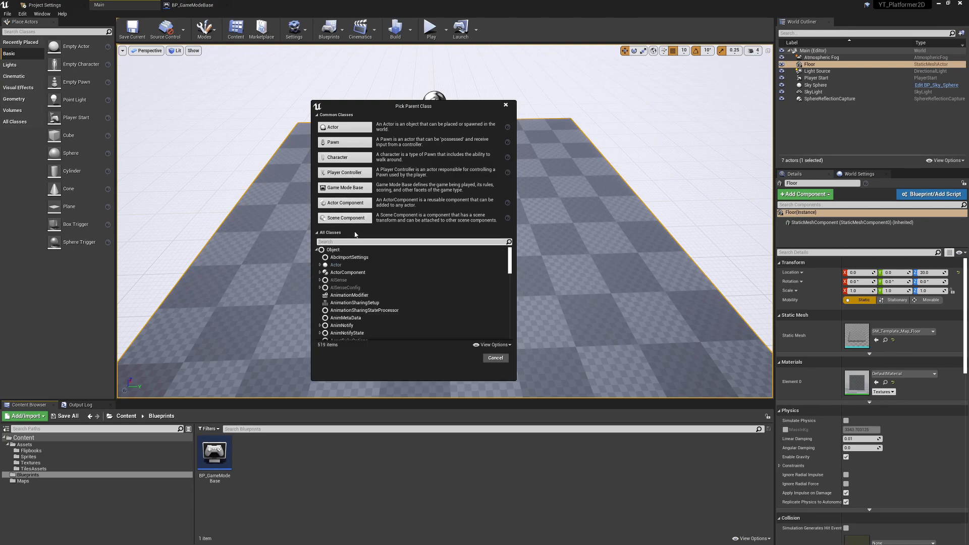
{"action": "type", "text": "paper"}
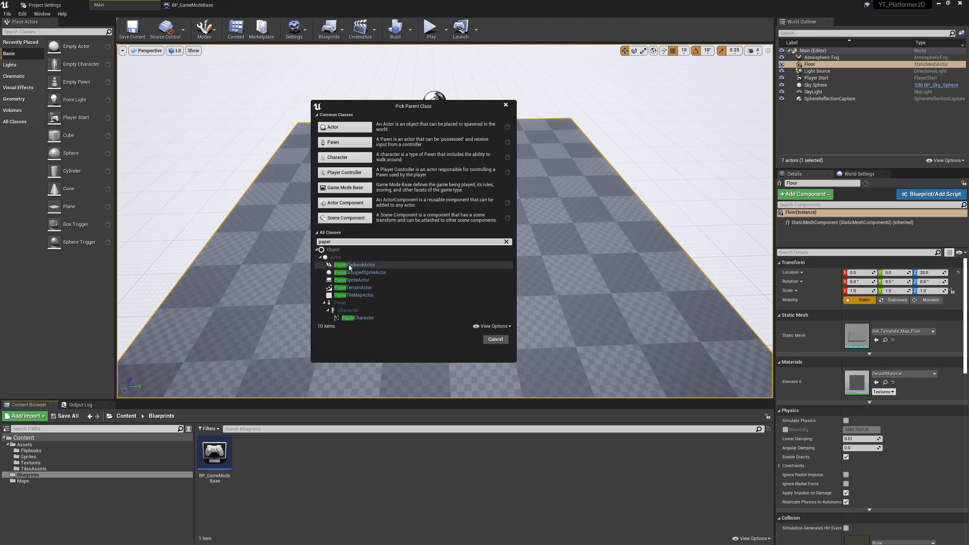
{"action": "mouse_move", "coordinate": [379, 273]}
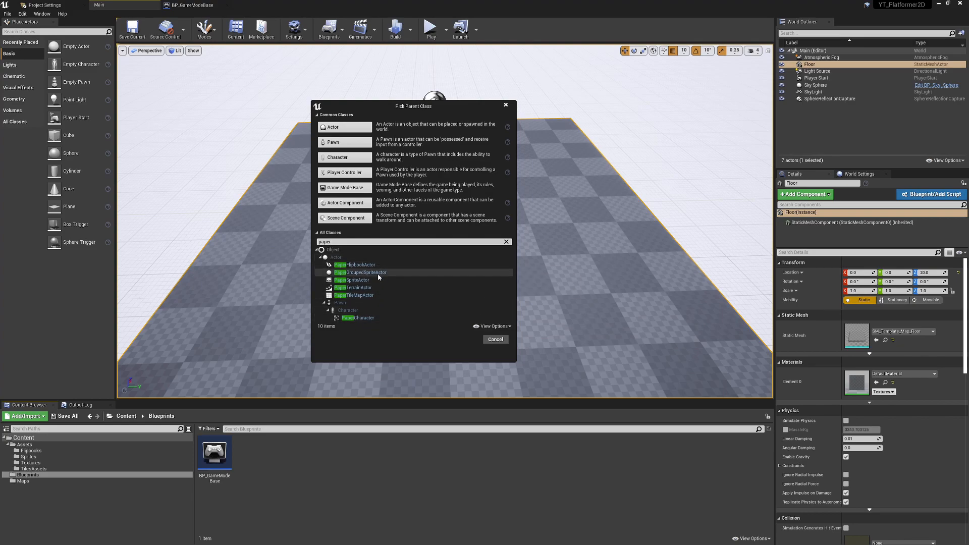
{"action": "mouse_move", "coordinate": [356, 264]}
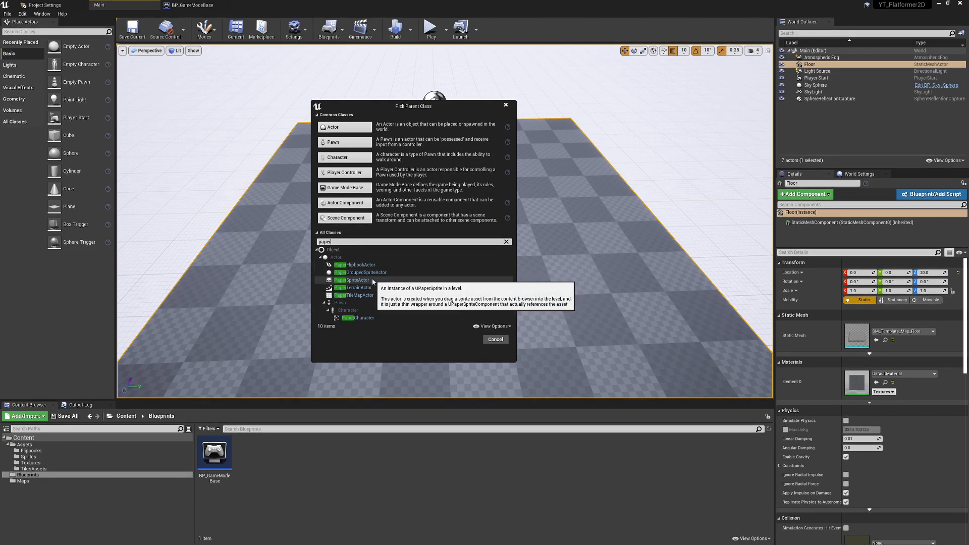
{"action": "mouse_move", "coordinate": [355, 295]}
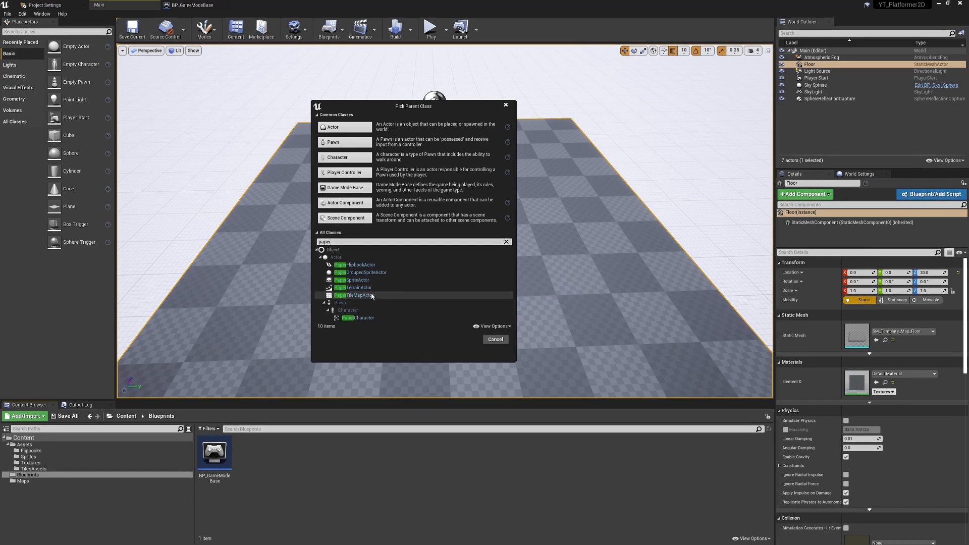
{"action": "mouse_move", "coordinate": [359, 318]}
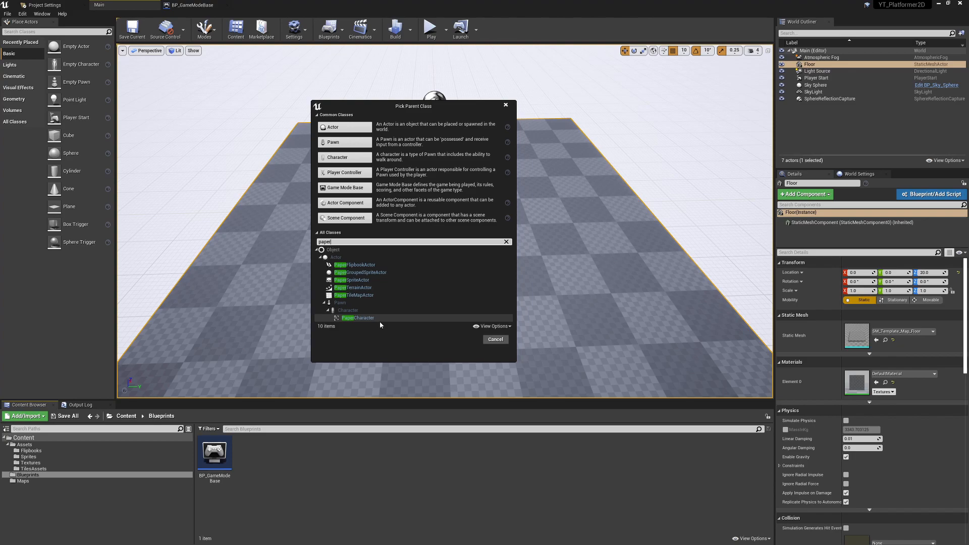
{"action": "mouse_move", "coordinate": [358, 318]}
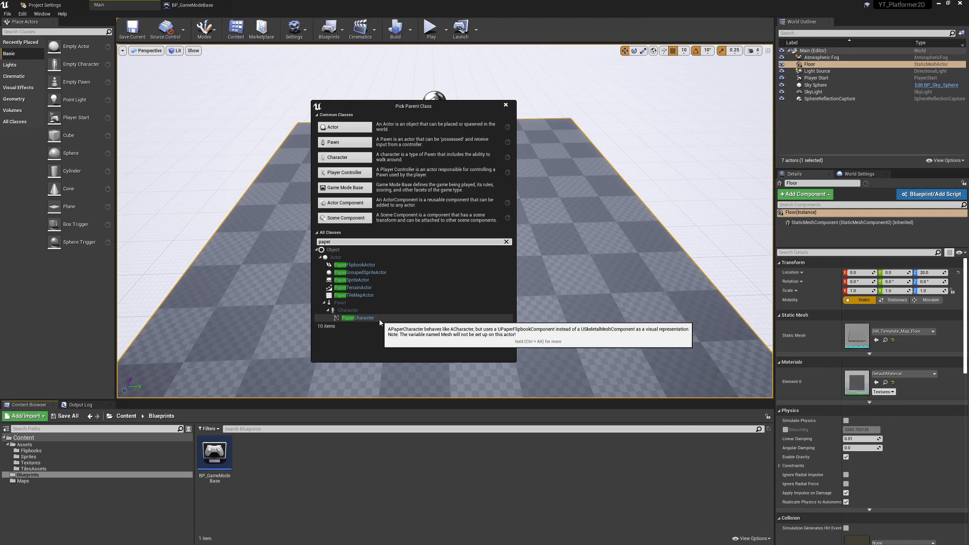
{"action": "left_click", "coordinate": [359, 318]}
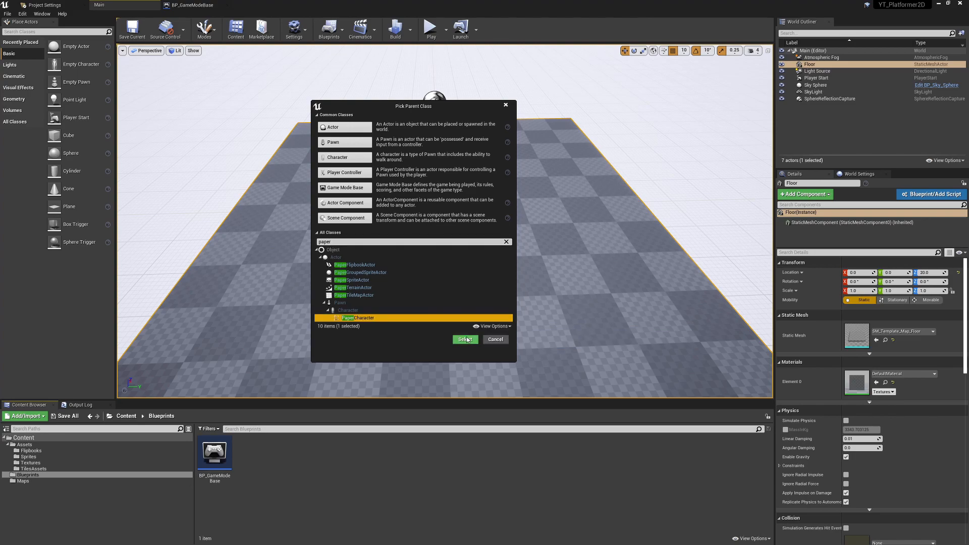
{"action": "left_click", "coordinate": [465, 339]}
{"action": "type", "text": "BP_PlayerBase"}
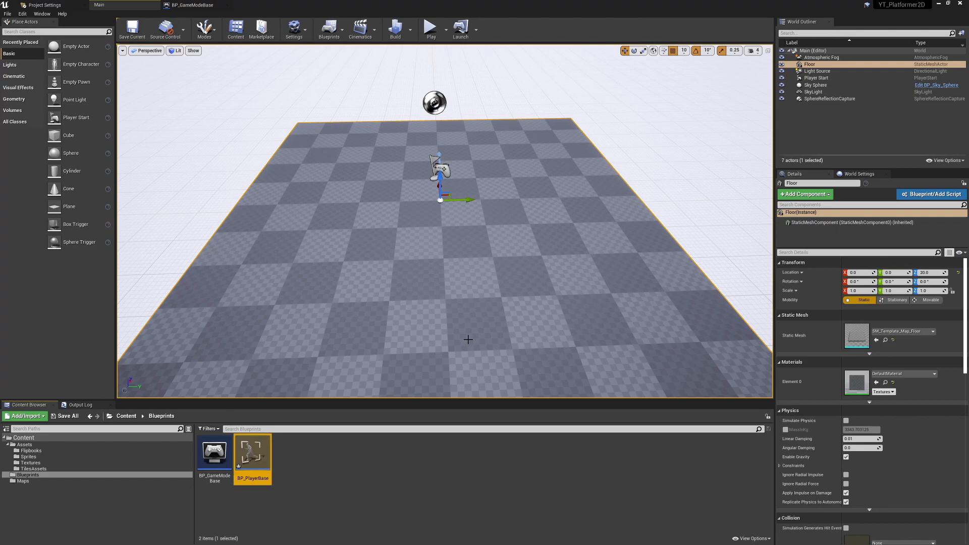
{"action": "mouse_move", "coordinate": [253, 458]}
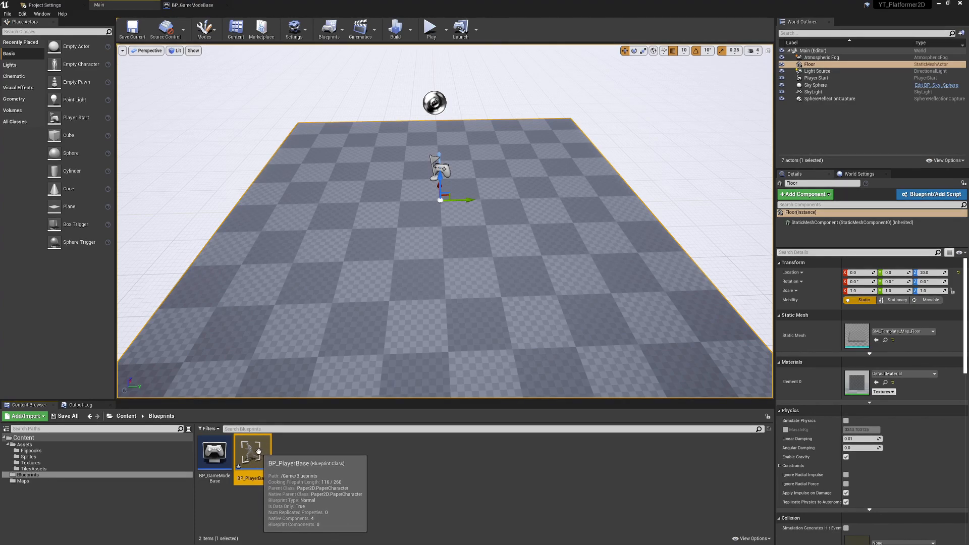
Step: Inspect BP_PlayerBase's Sprite component and its empty Source Flipbook choices
{"action": "double_click", "coordinate": [250, 449]}
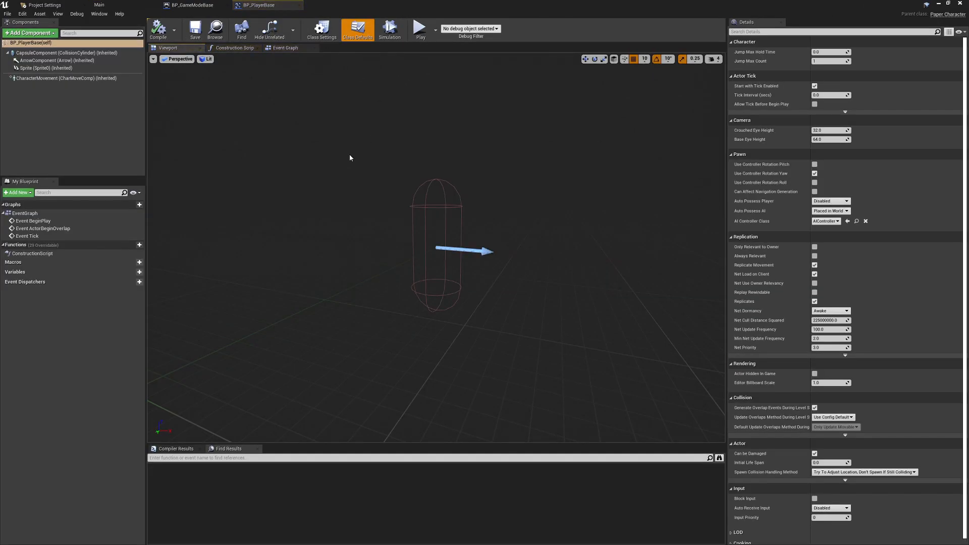
{"action": "left_click", "coordinate": [34, 68]}
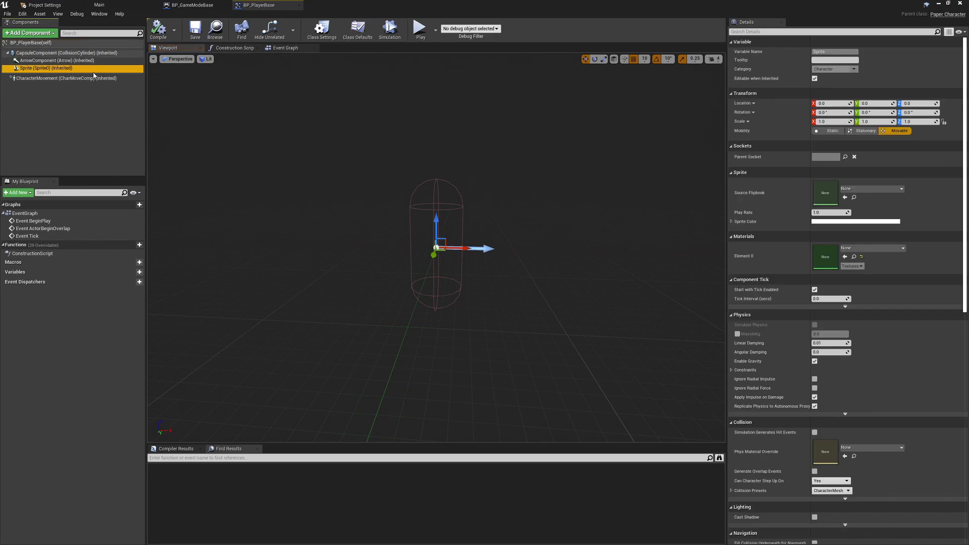
{"action": "left_click", "coordinate": [901, 189]}
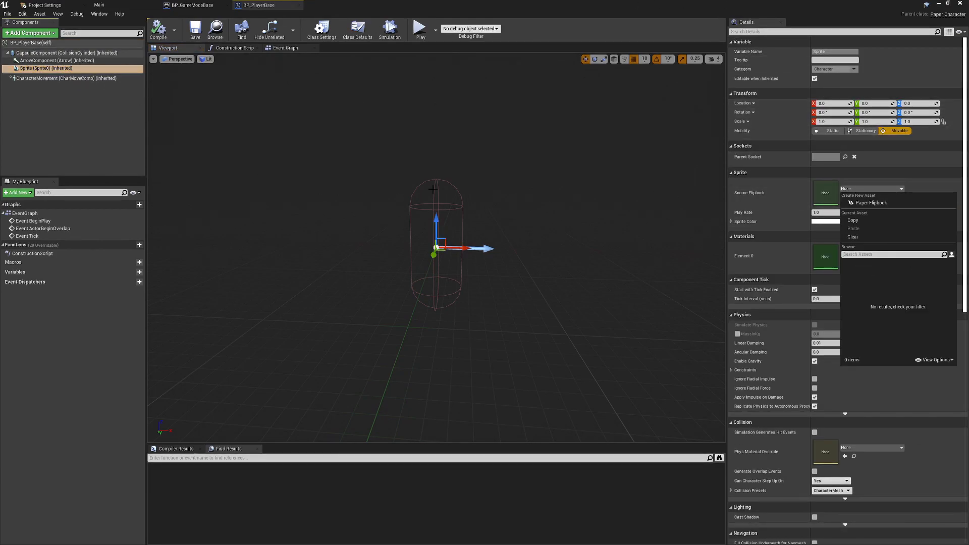
{"action": "mouse_move", "coordinate": [564, 178]}
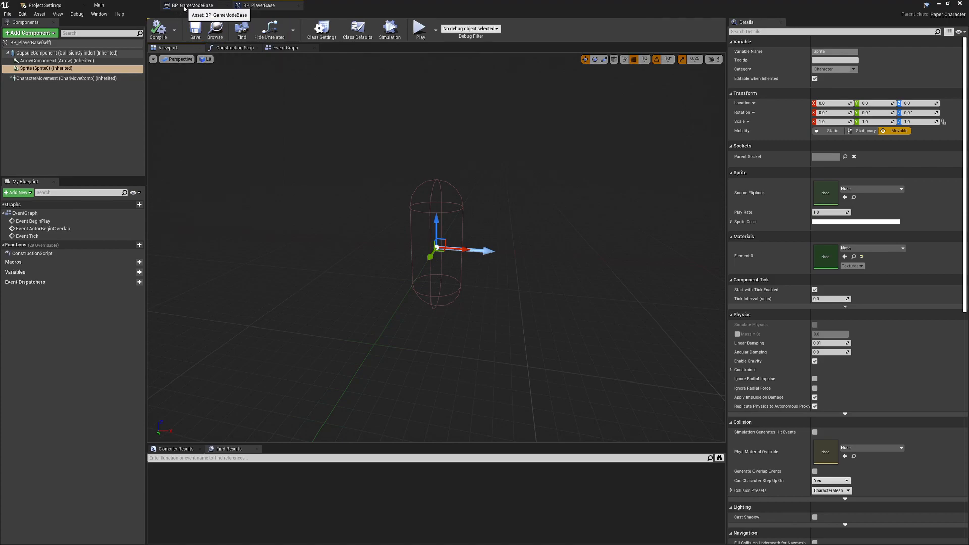
Step: Set BP_GameModeBase's Default Pawn Class to BP_PlayerBase
{"action": "left_click", "coordinate": [195, 5]}
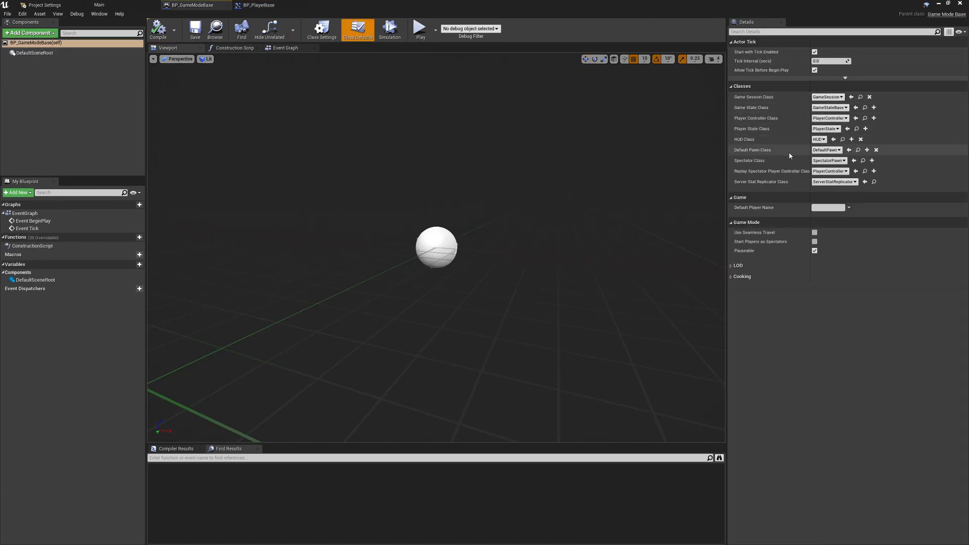
{"action": "left_click", "coordinate": [827, 150]}
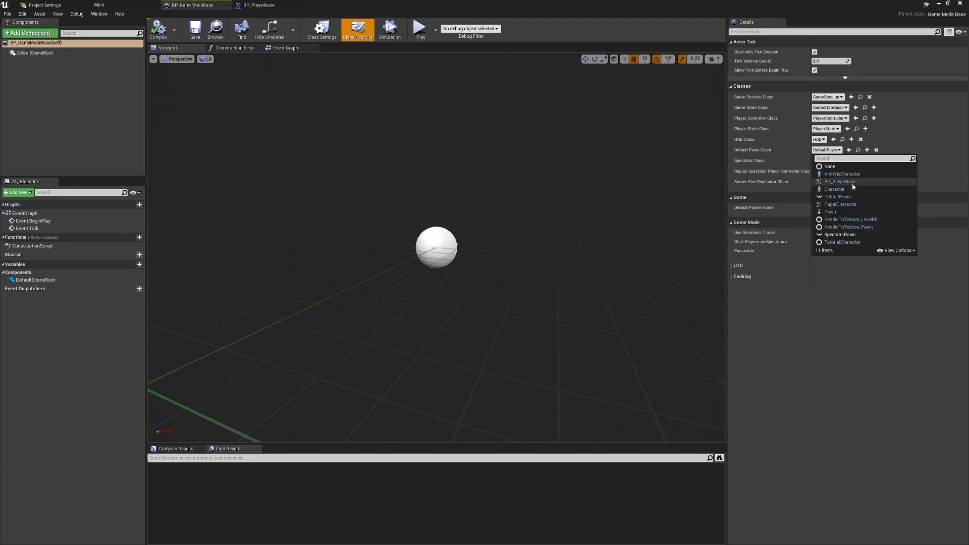
{"action": "mouse_move", "coordinate": [839, 181]}
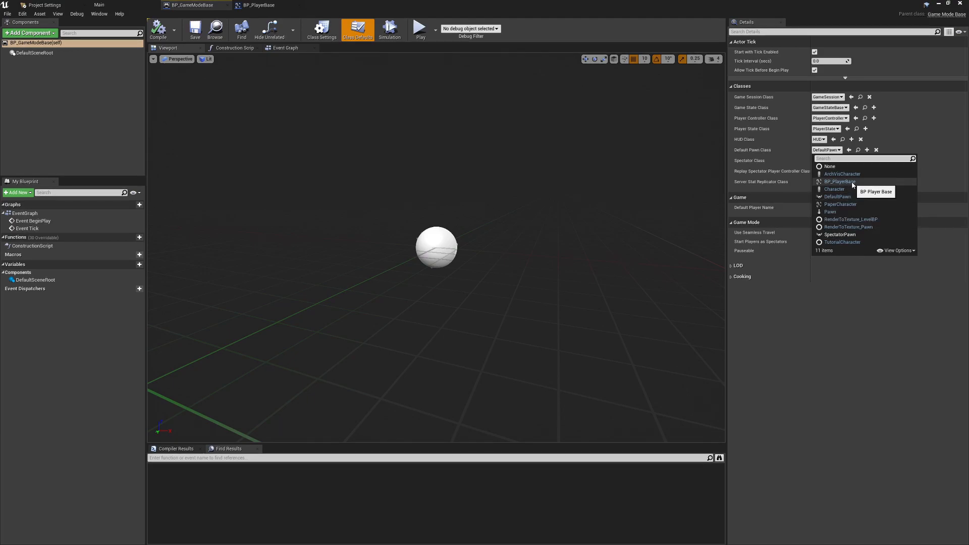
{"action": "left_click", "coordinate": [99, 6]}
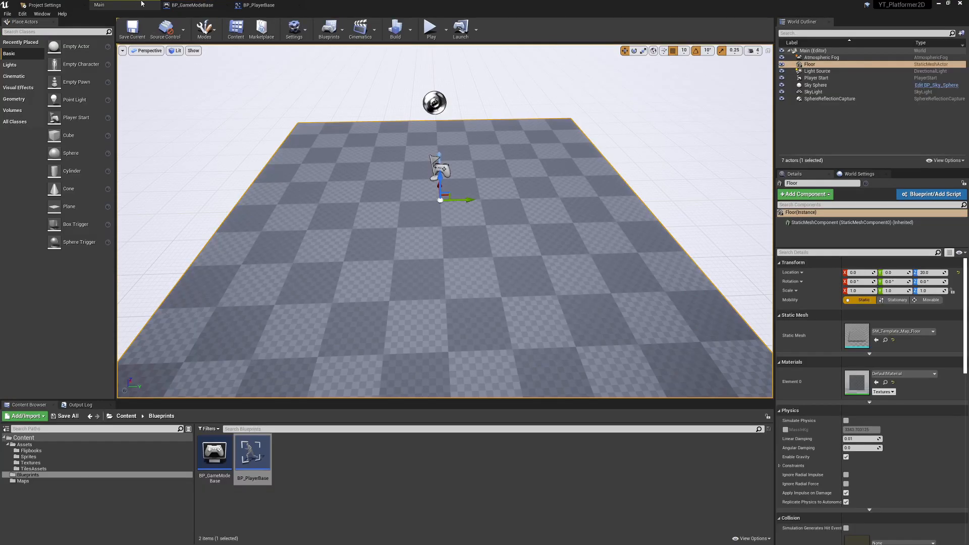
Step: Test-play the level, select the spawned DefaultPawn in the World Outliner, then stop playing
{"action": "left_click", "coordinate": [431, 29]}
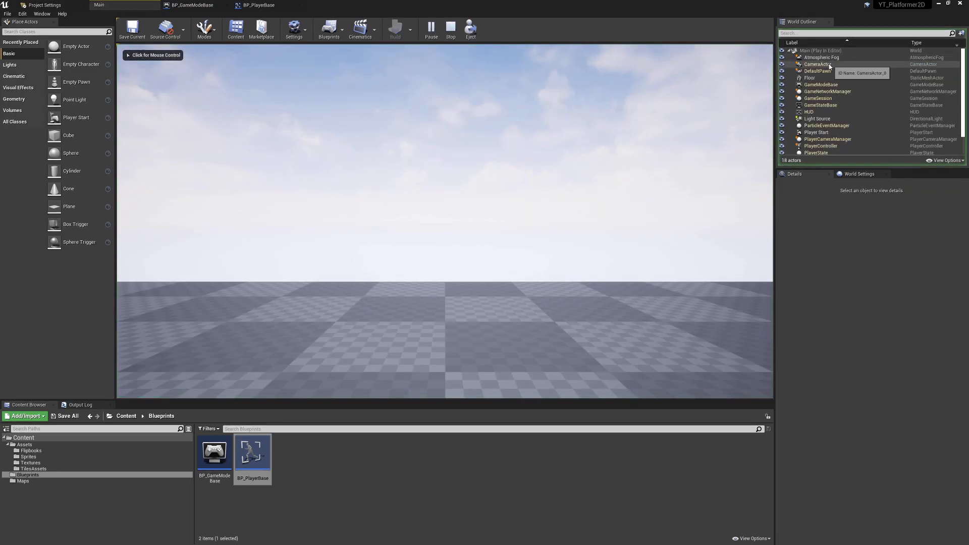
{"action": "mouse_move", "coordinate": [822, 85]}
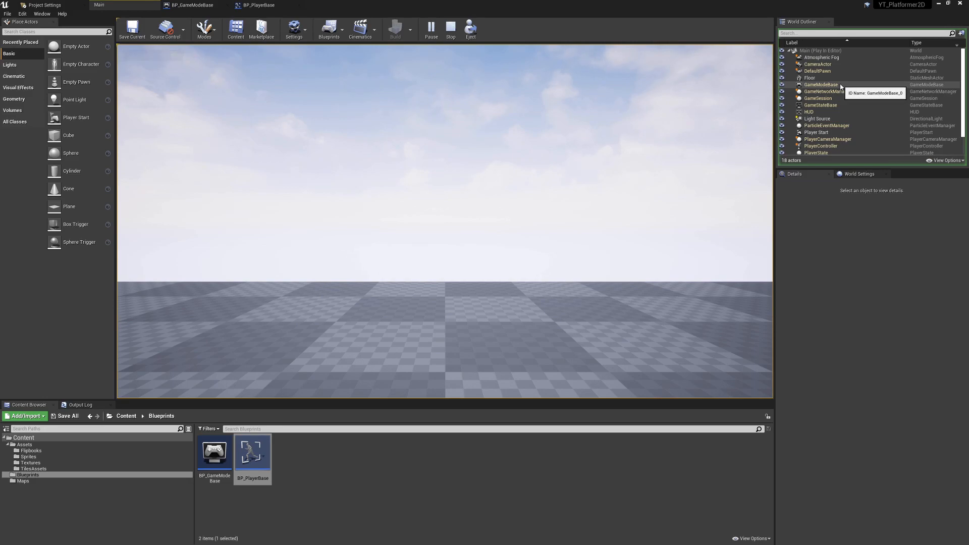
{"action": "mouse_move", "coordinate": [817, 70]}
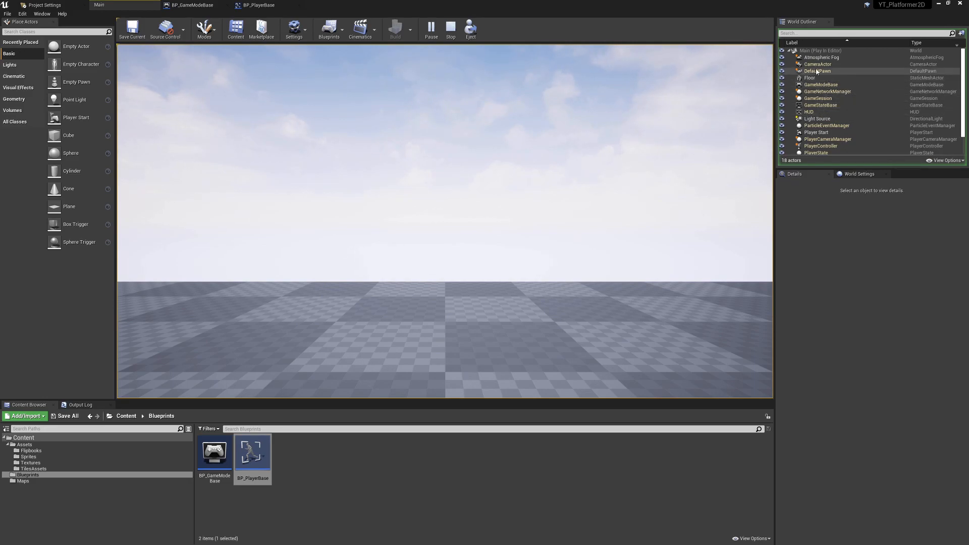
{"action": "left_click", "coordinate": [811, 77]}
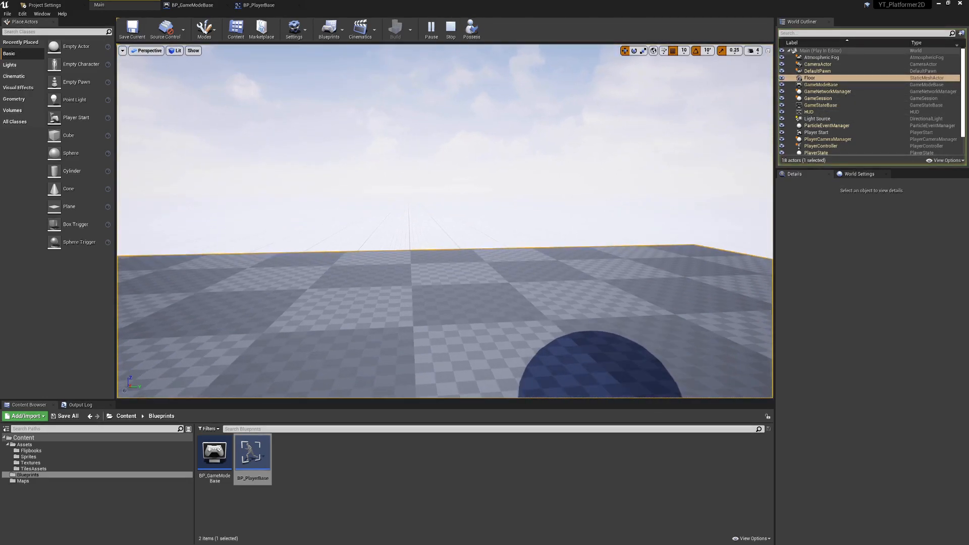
{"action": "left_click", "coordinate": [819, 71]}
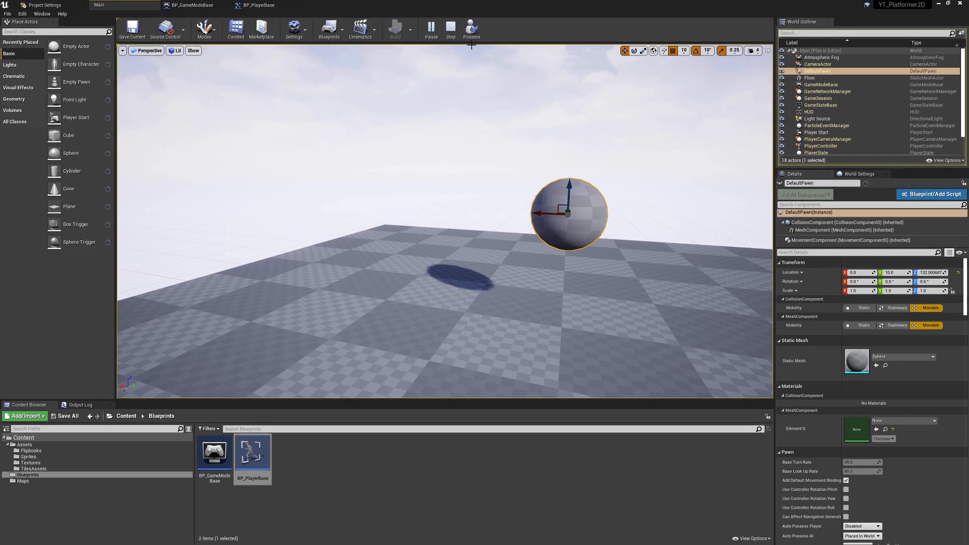
{"action": "left_click", "coordinate": [450, 29]}
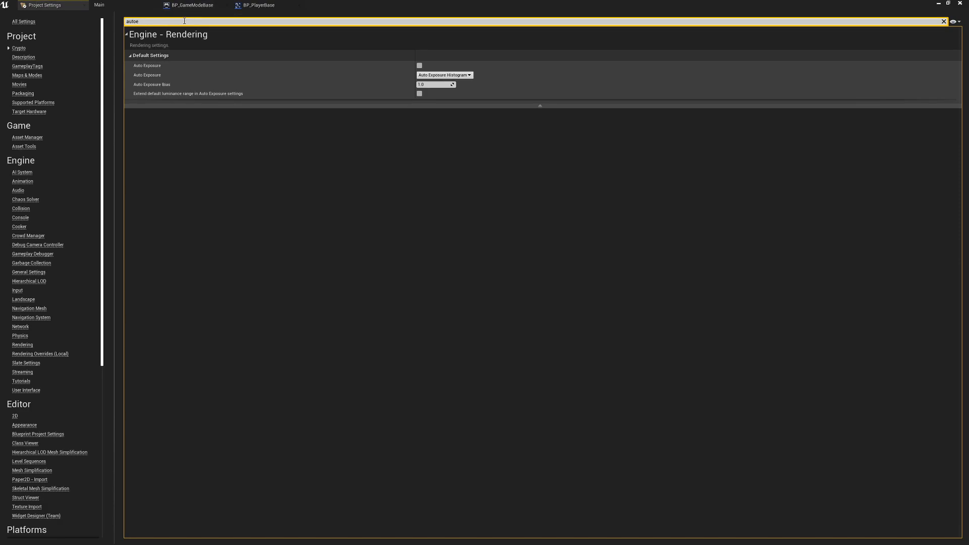
{"action": "mouse_move", "coordinate": [27, 75]}
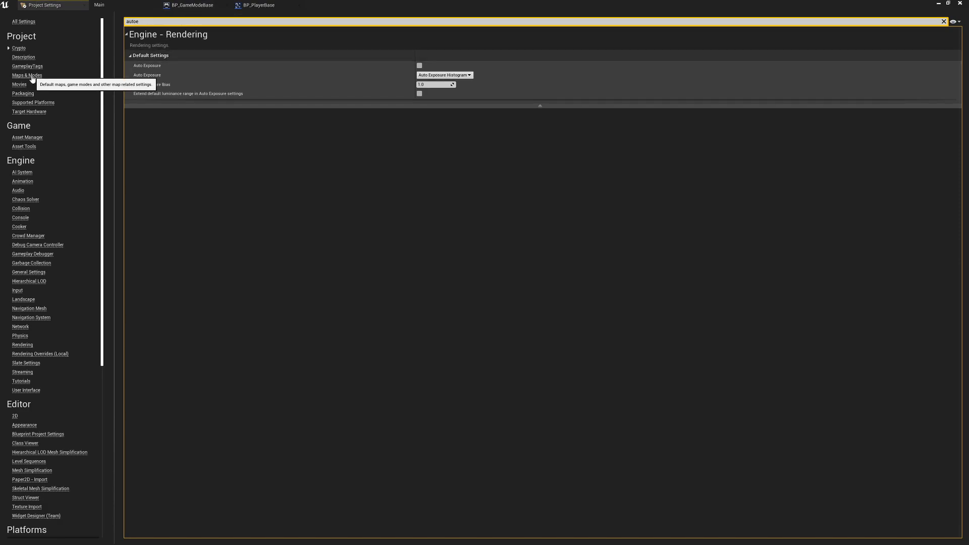
Step: Set Default GameMode under Maps & Modes to BP_GameModeBase
{"action": "left_click", "coordinate": [27, 74]}
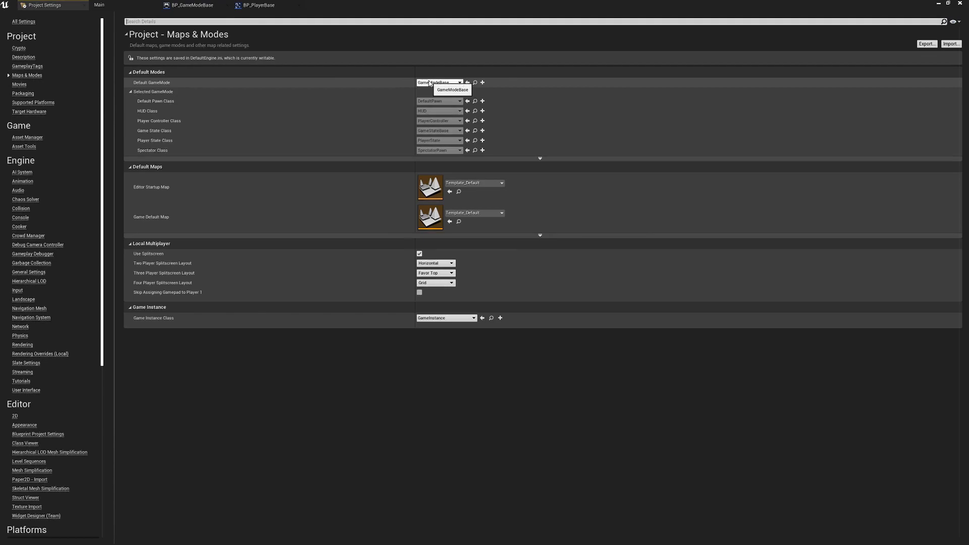
{"action": "left_click", "coordinate": [439, 82]}
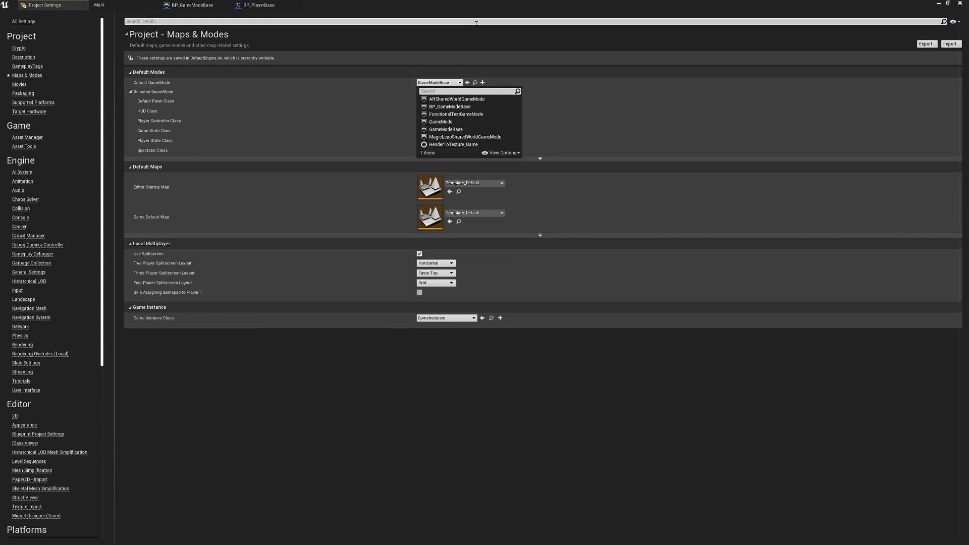
{"action": "mouse_move", "coordinate": [450, 106]}
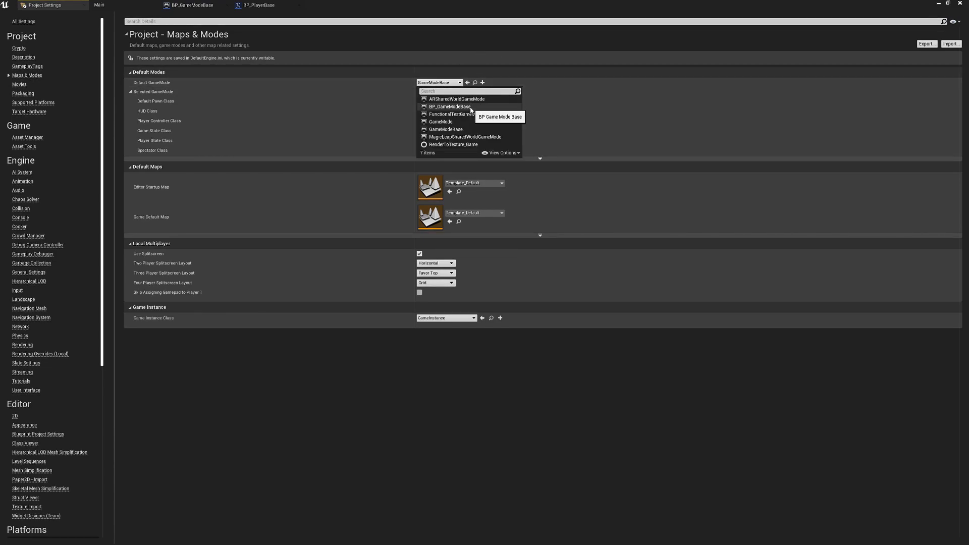
{"action": "left_click", "coordinate": [446, 106]}
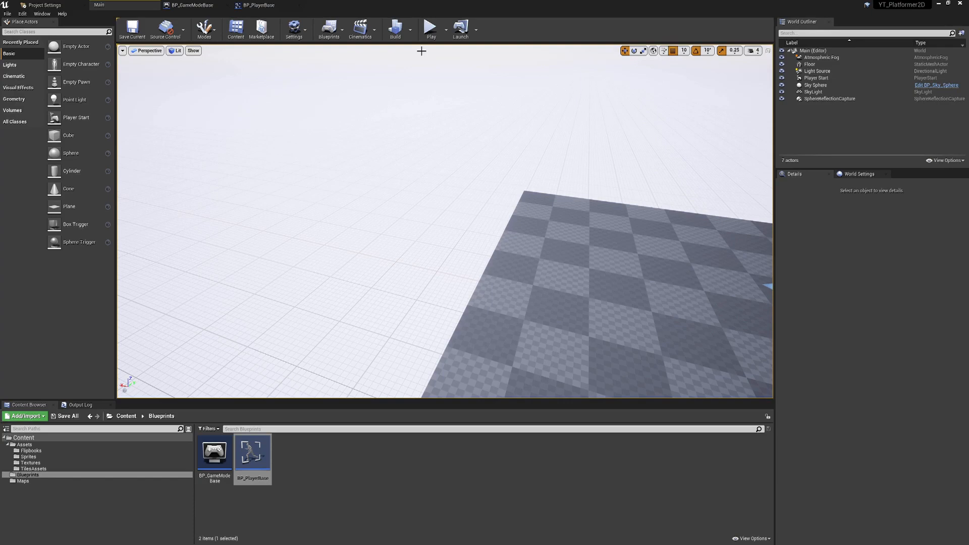
Step: Play the level, eject, and inspect the spawned BP_PlayerBase pawn in the World Outliner
{"action": "left_click", "coordinate": [430, 27]}
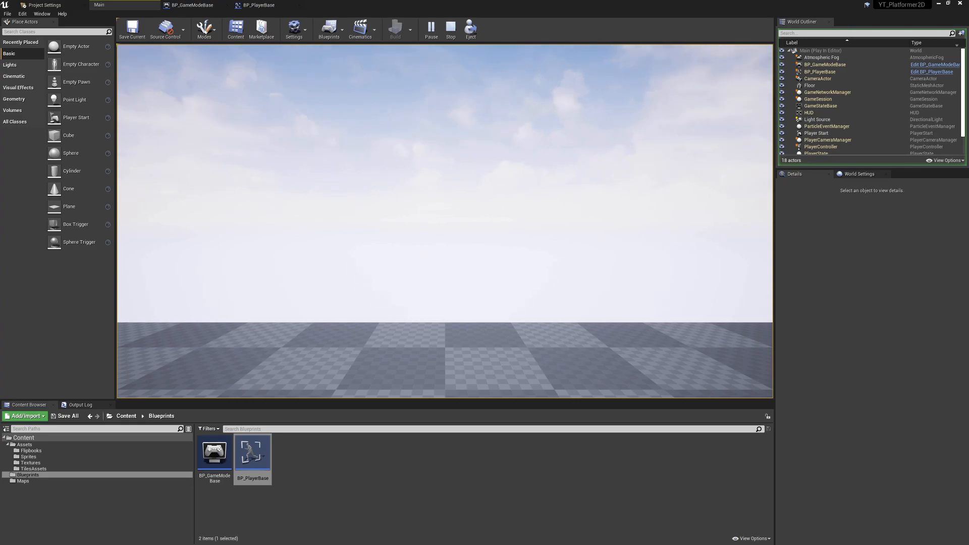
{"action": "left_click", "coordinate": [471, 30]}
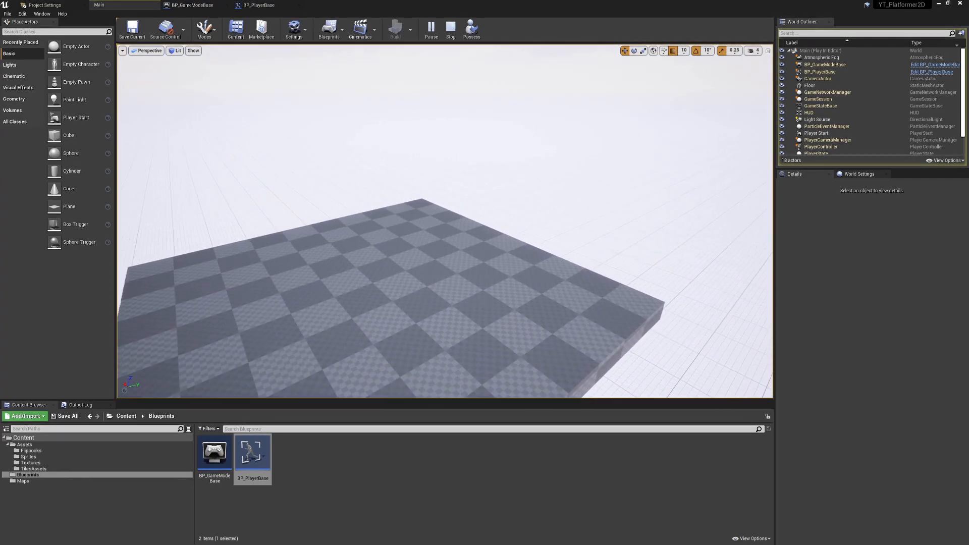
{"action": "mouse_move", "coordinate": [472, 29]}
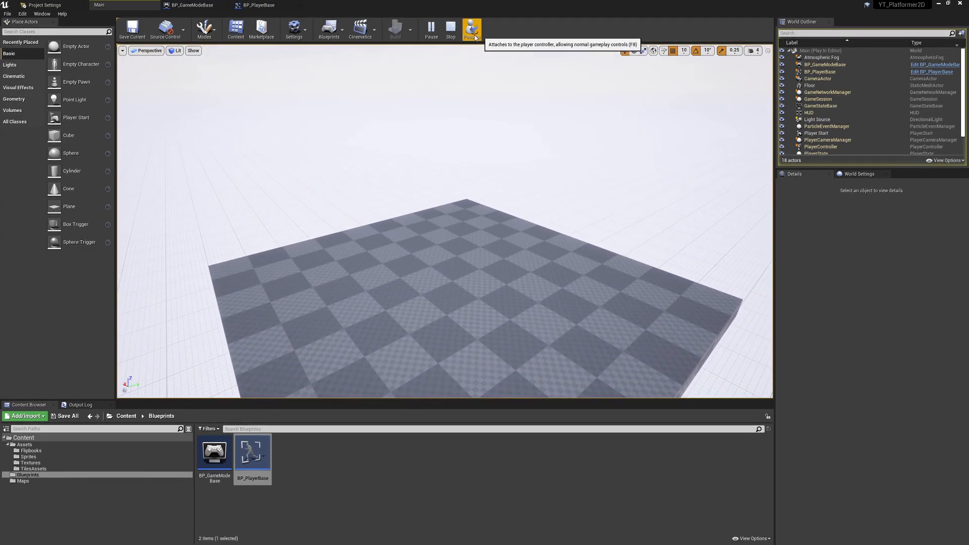
{"action": "left_click", "coordinate": [821, 71]}
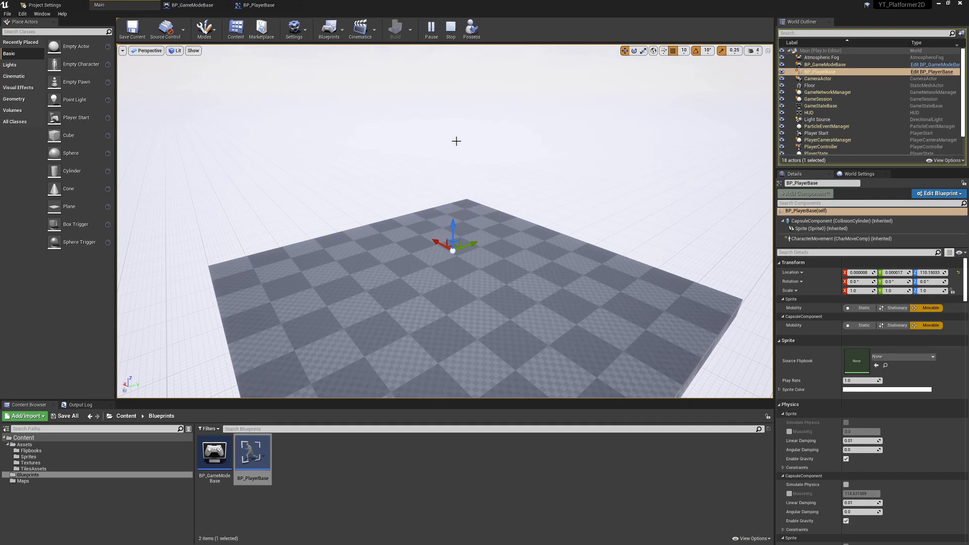
{"action": "left_click", "coordinate": [431, 27]}
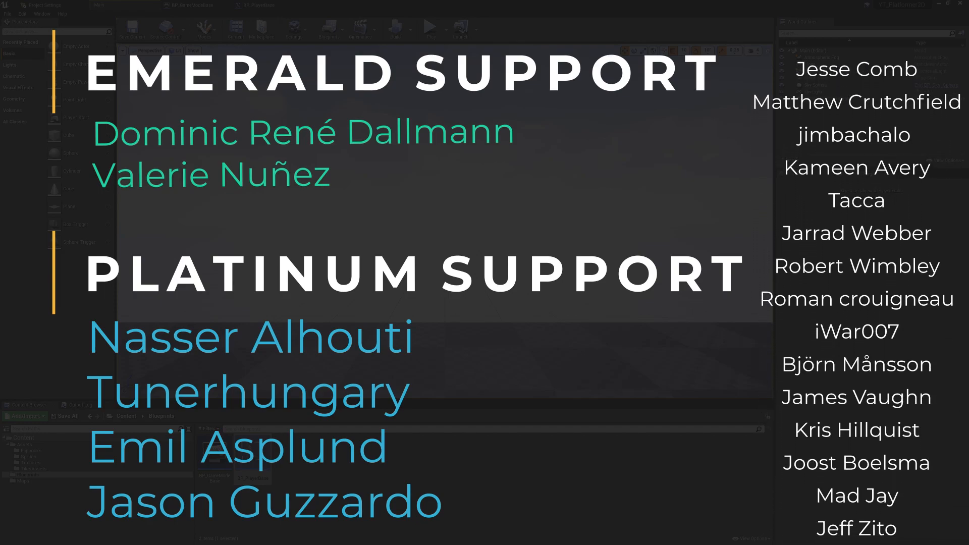
{"action": "scroll", "scroll_direction": "up", "scroll_amount": 3}
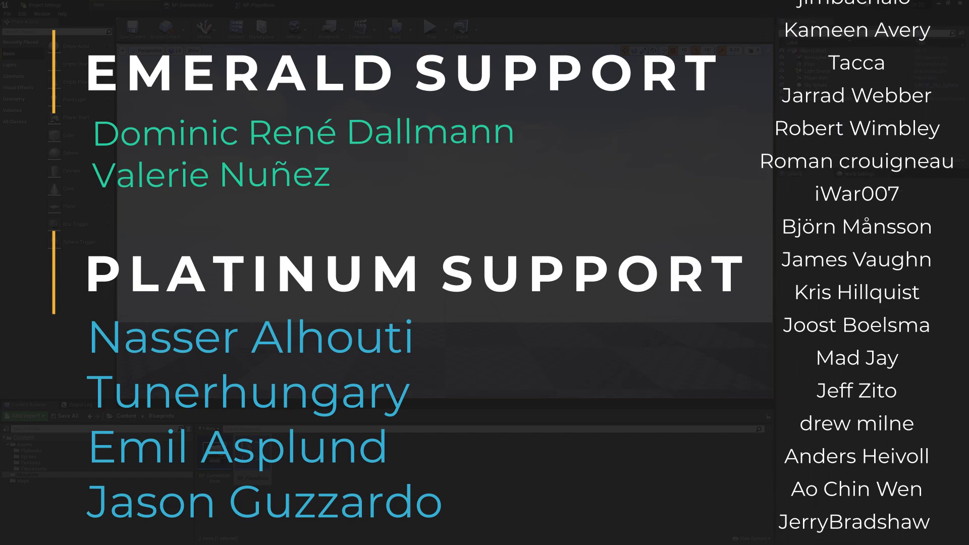
{"action": "scroll", "scroll_direction": "down", "scroll_amount": 3}
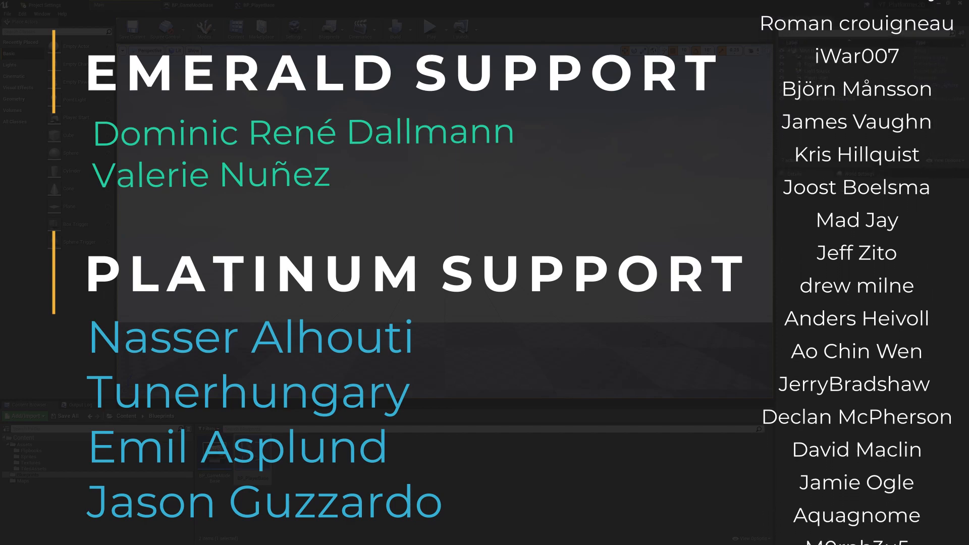